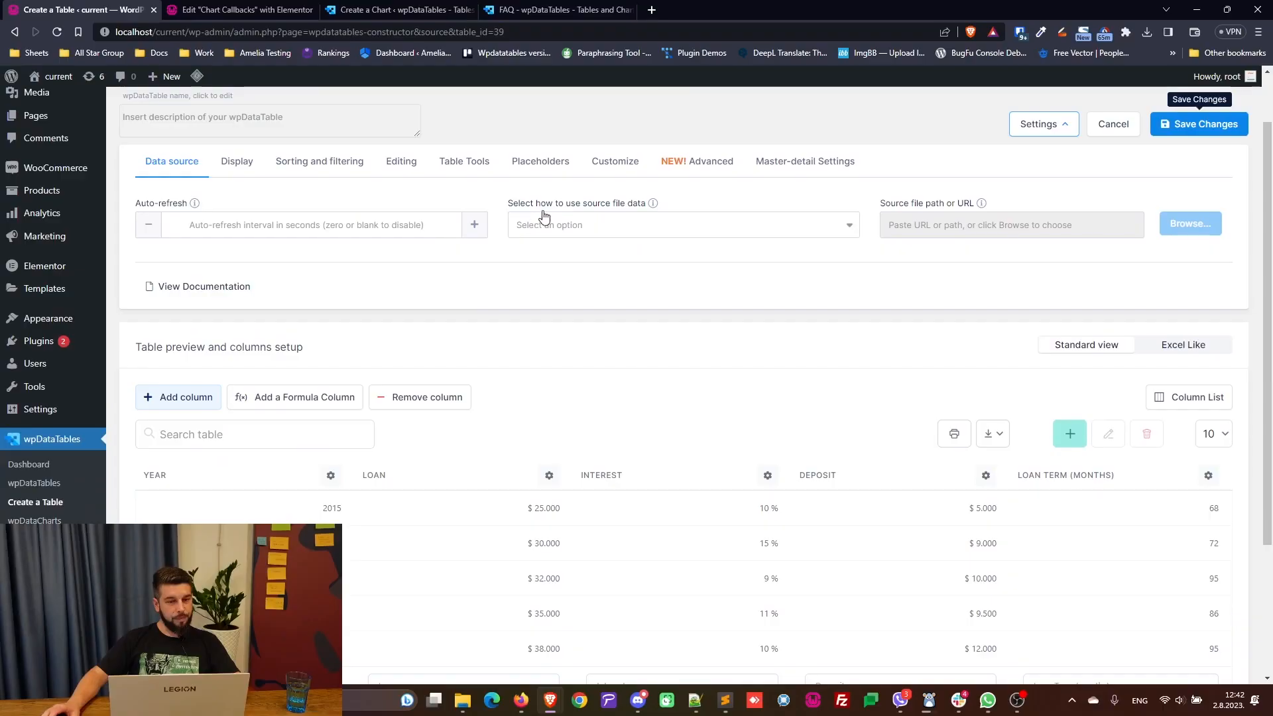
Glance at the FAQ two-axis example and the loan table, then start a new chart
scroll(down, 3)
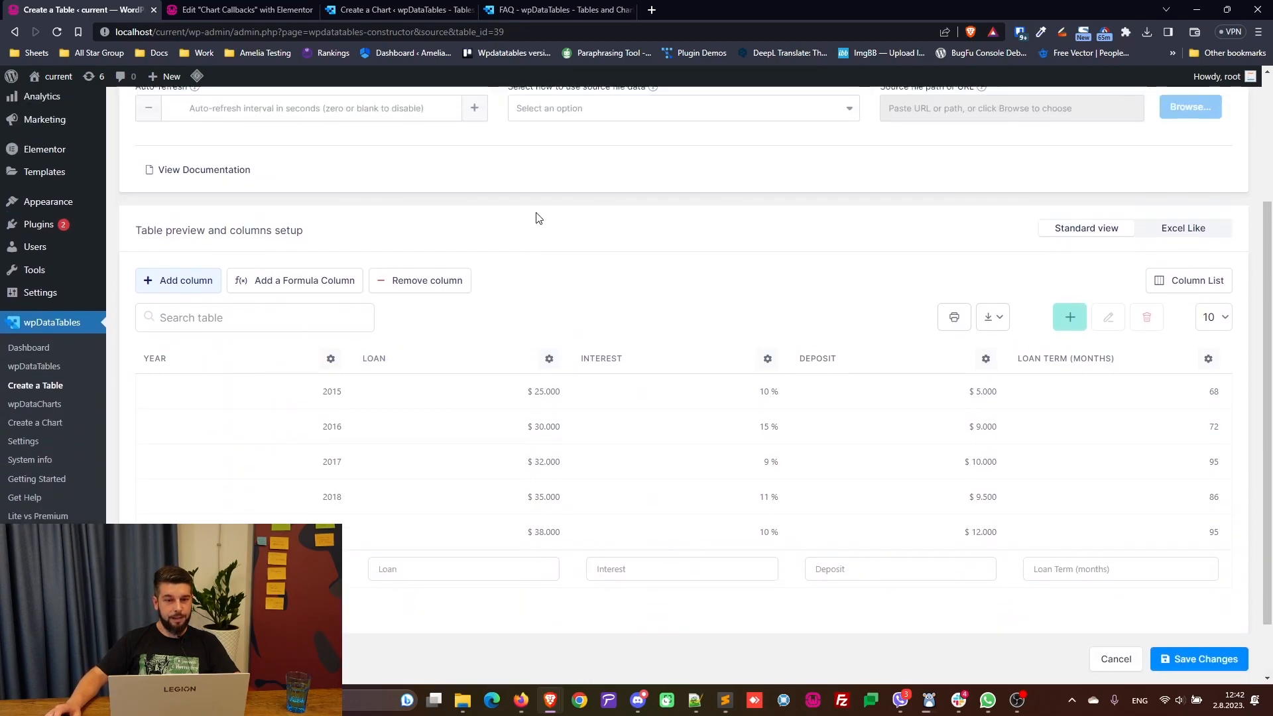
click(558, 10)
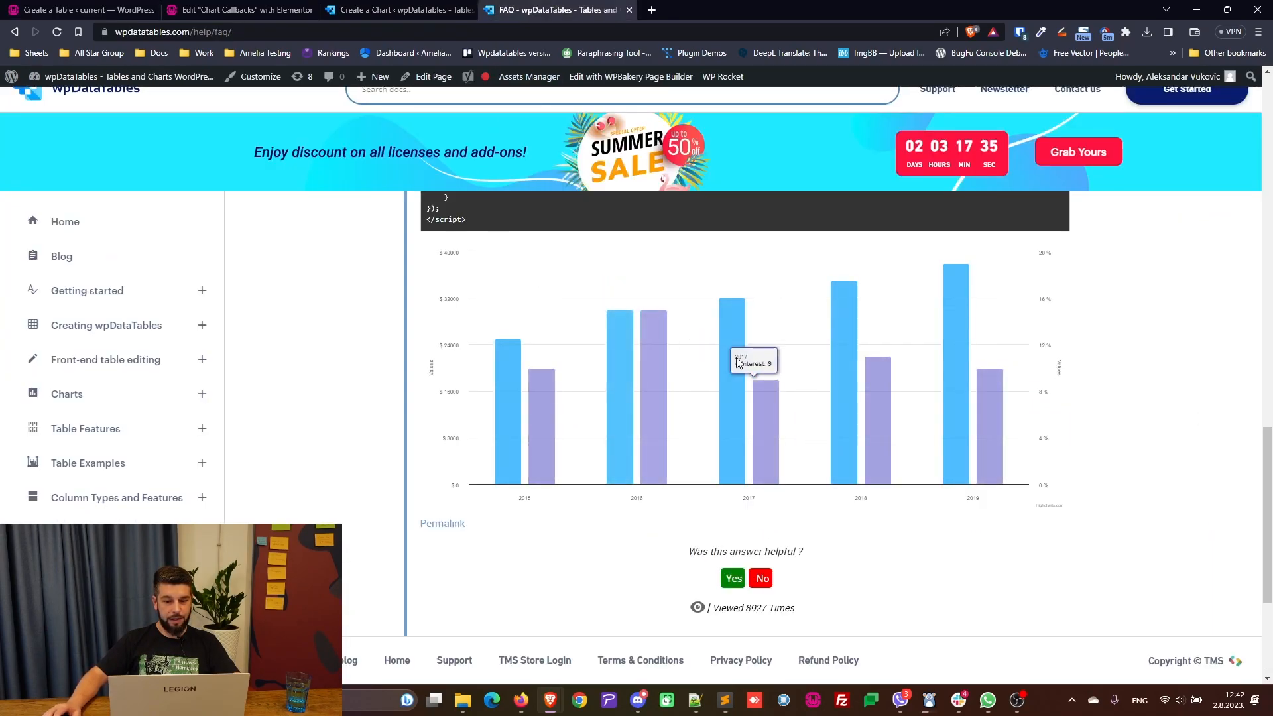
mouse_move(473, 259)
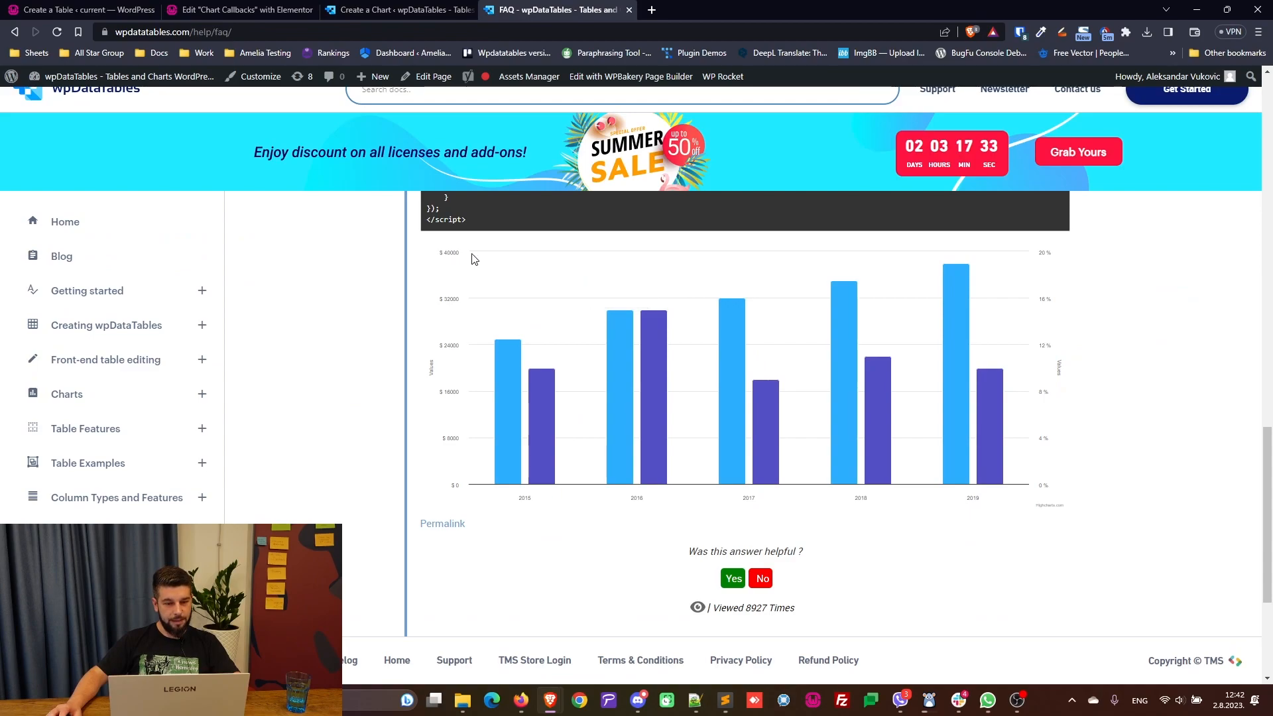
mouse_move(1015, 254)
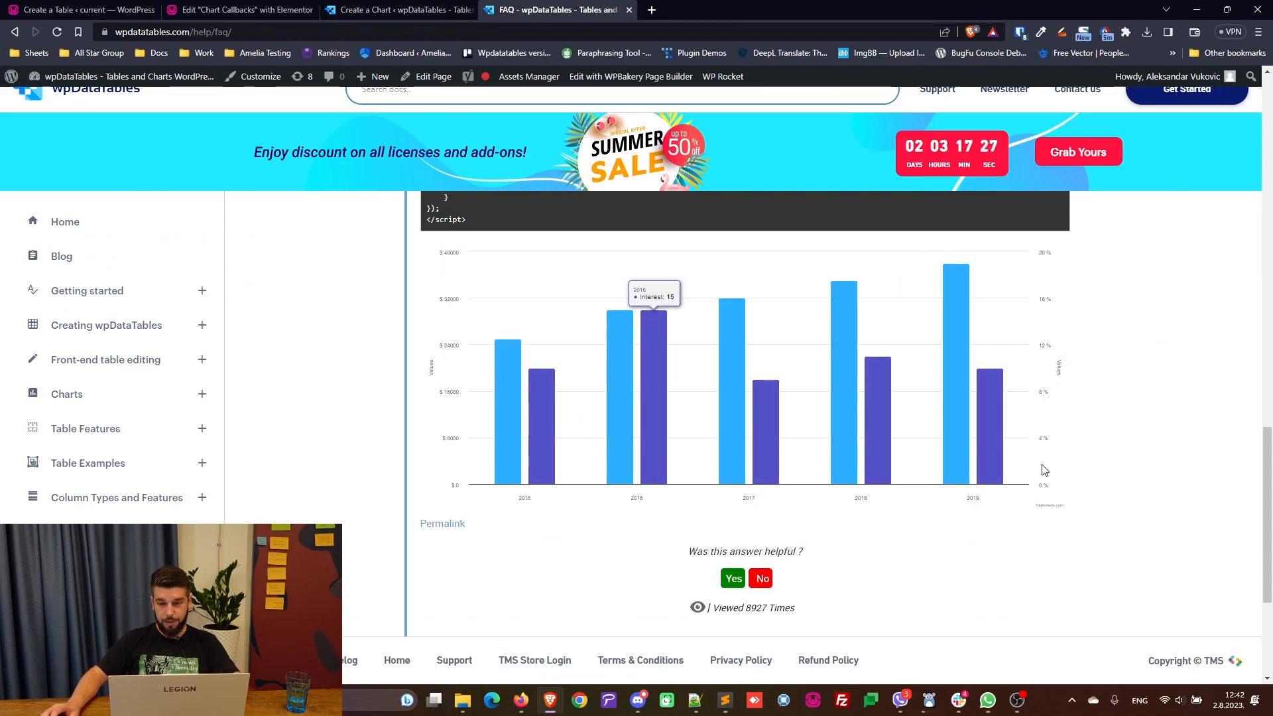
click(77, 10)
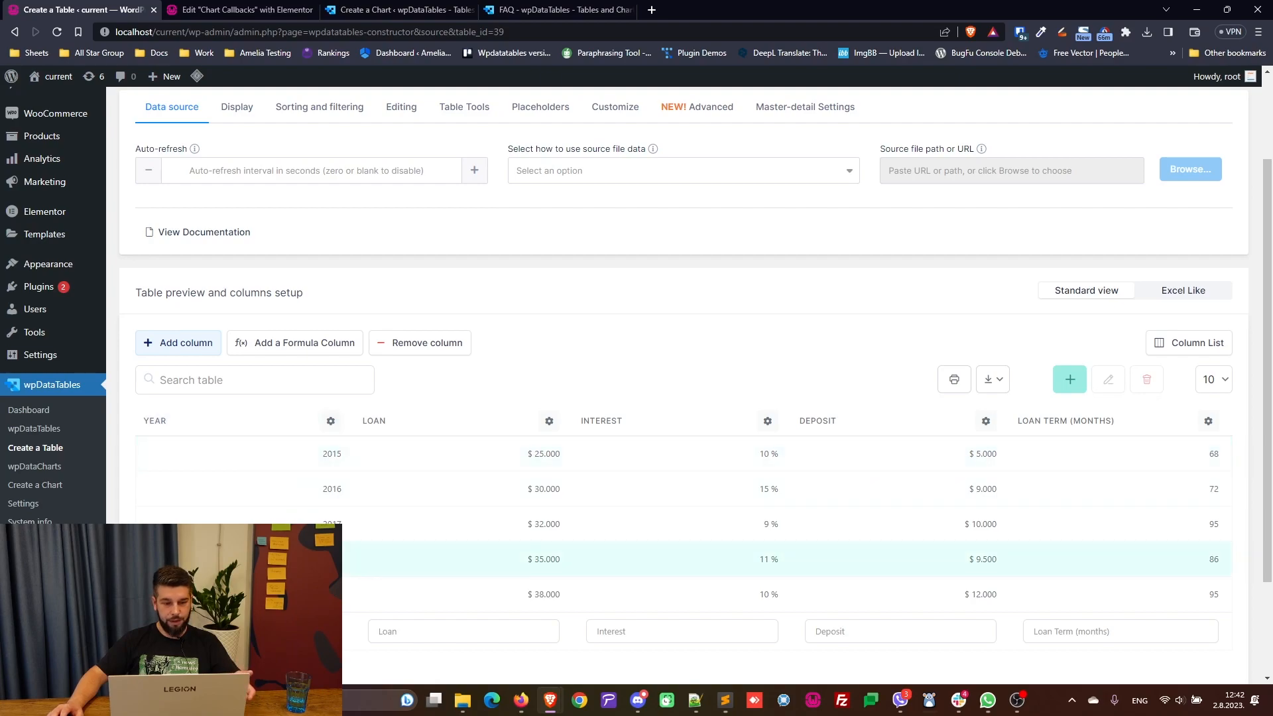
mouse_move(927, 593)
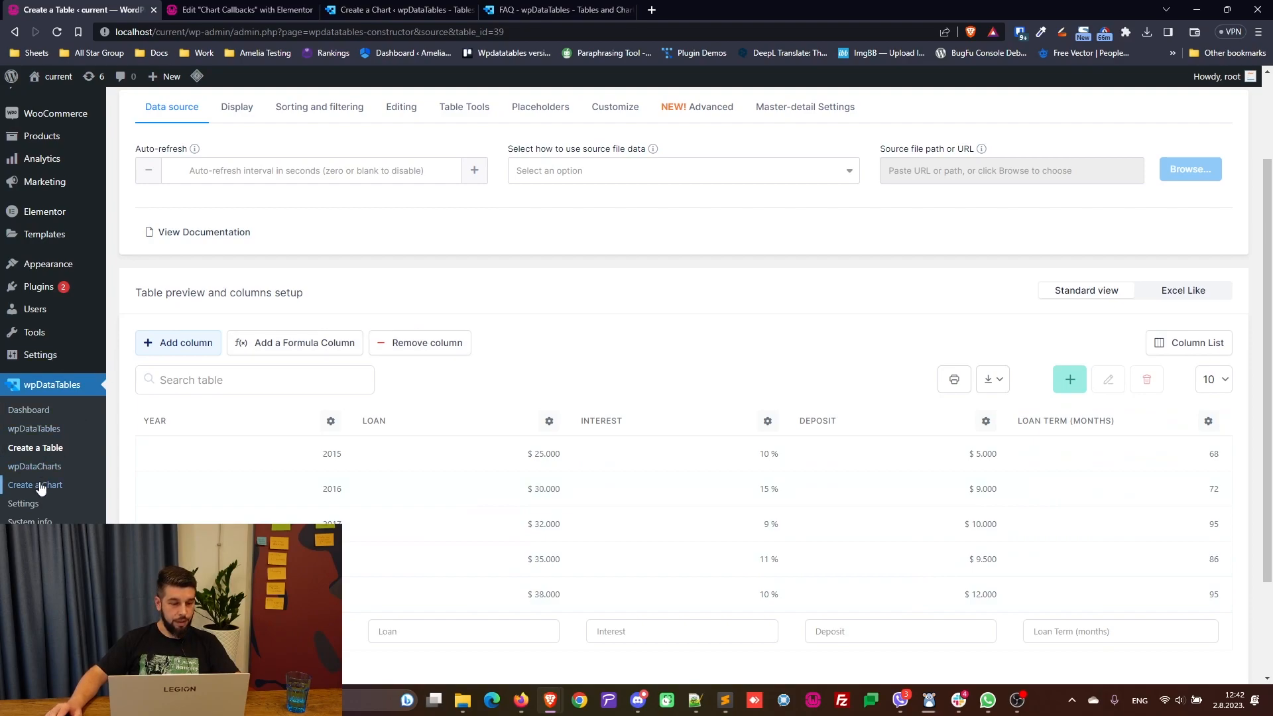
click(35, 485)
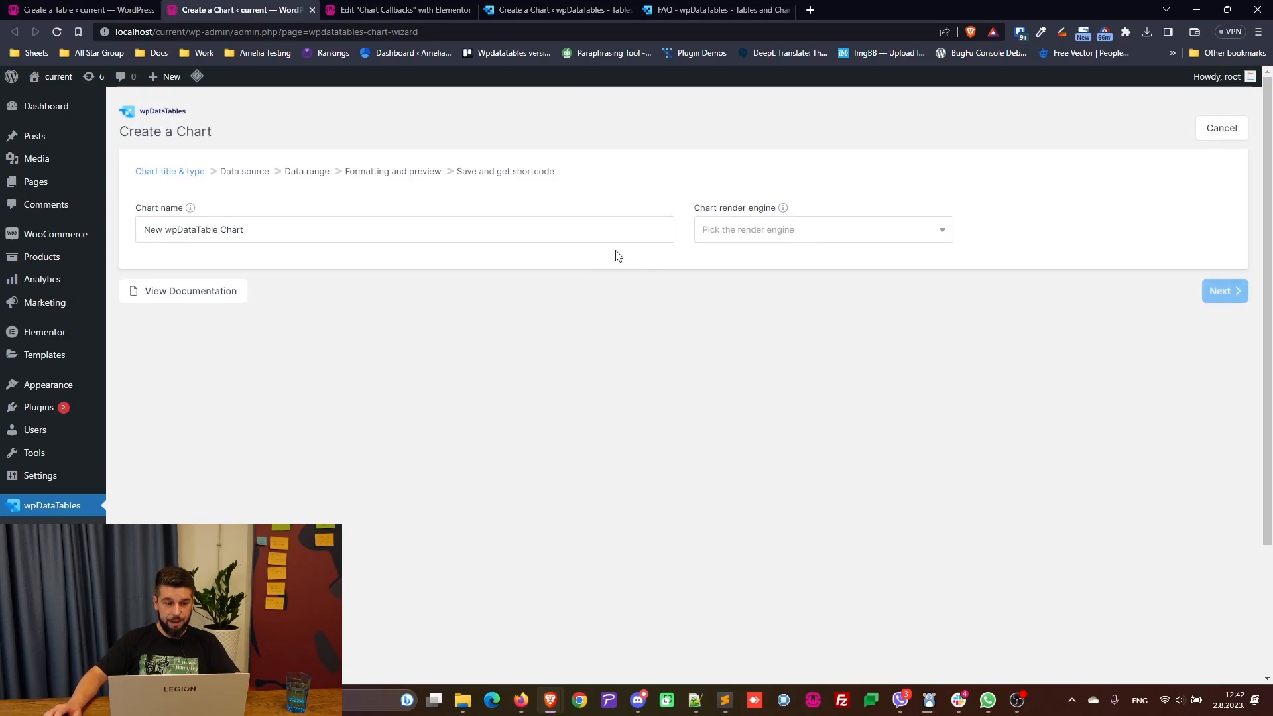
Replace the default chart name with 'Two Axes Labes'
click(820, 229)
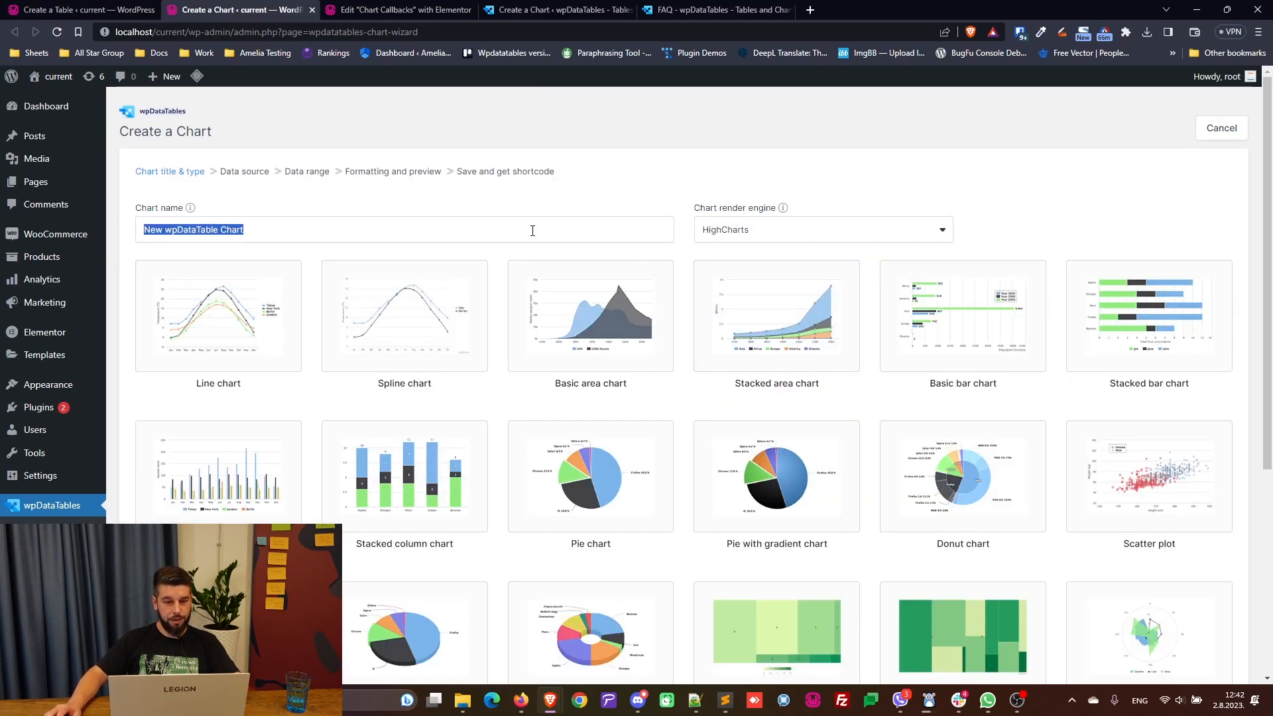
text(Tw)
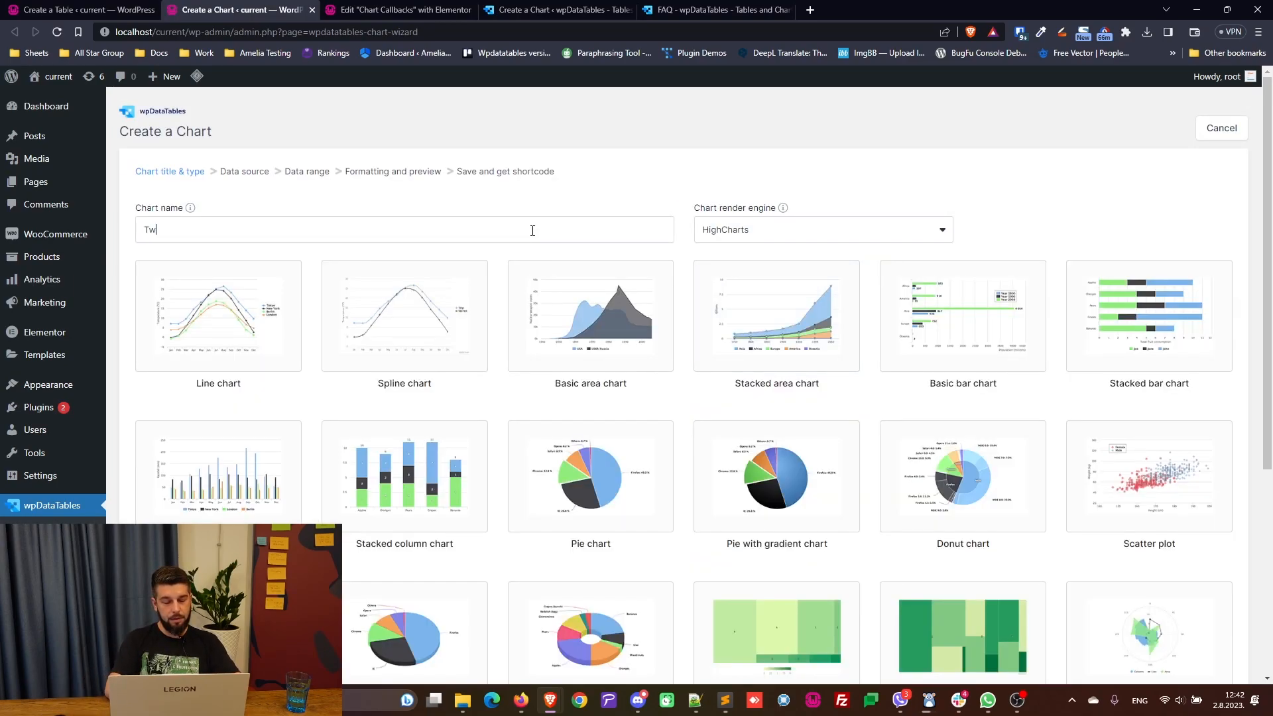
text(o)
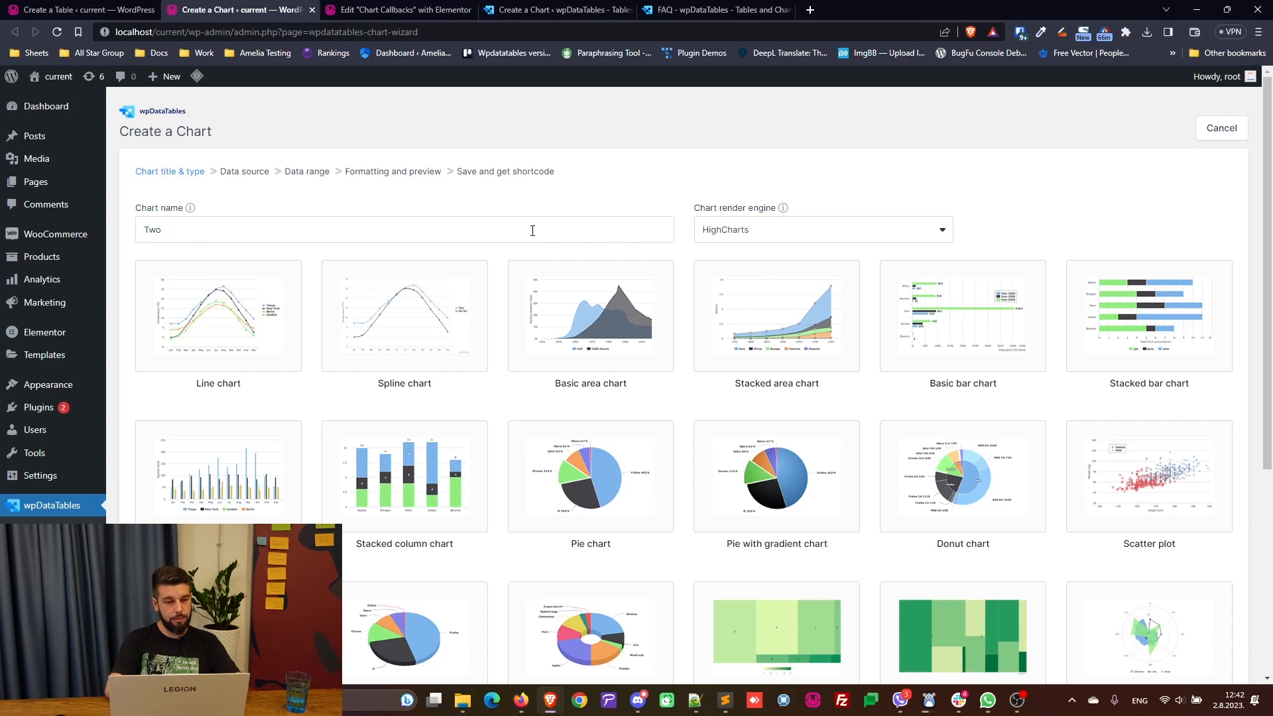
text(Axes Labes)
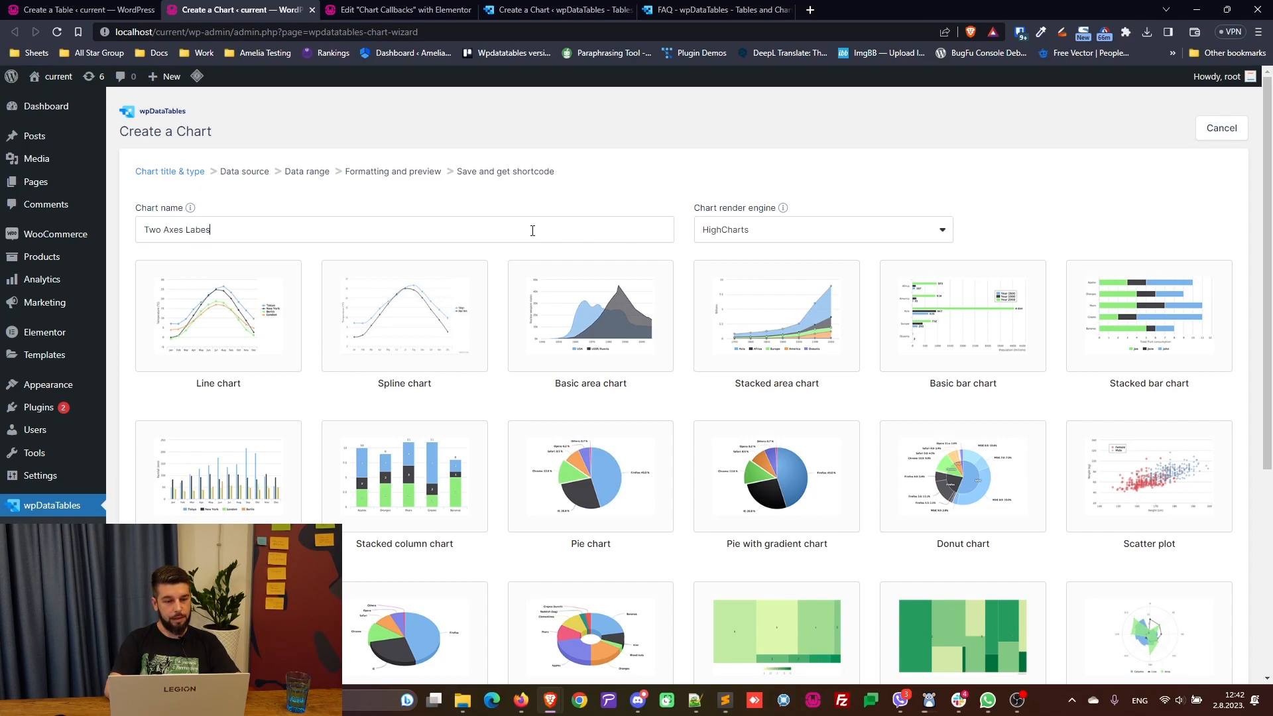
mouse_move(350, 461)
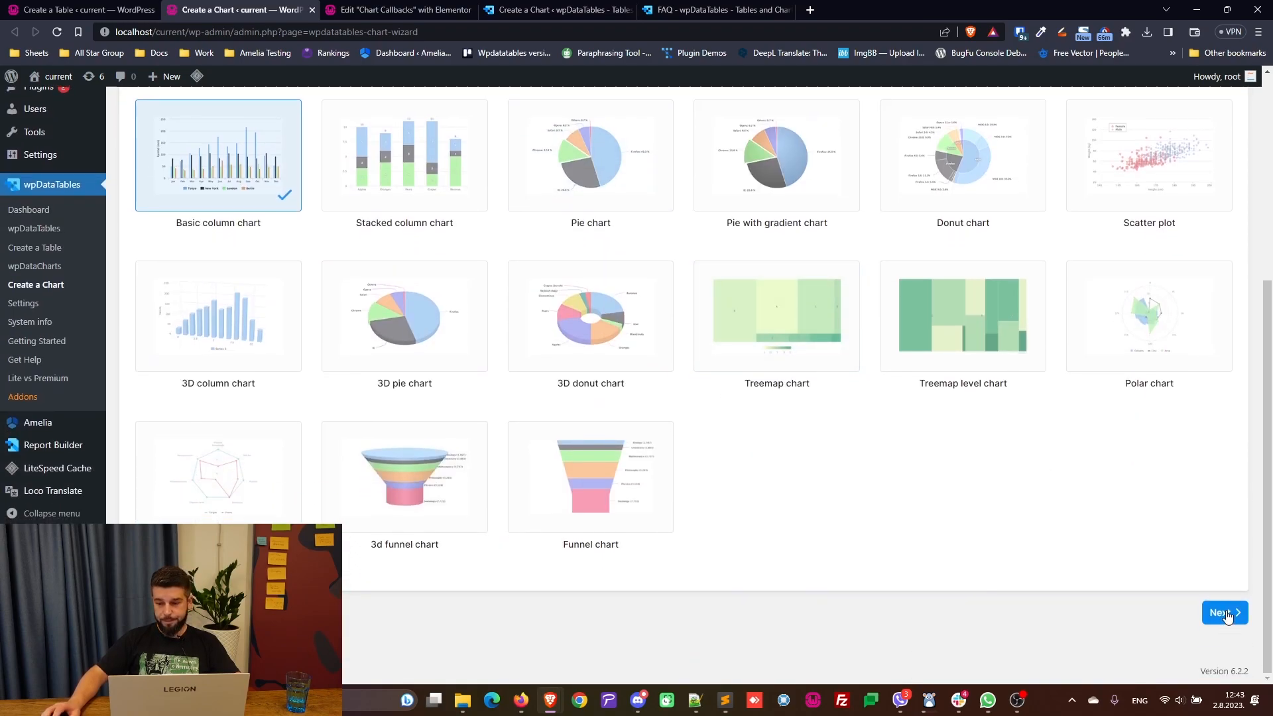
Use the 'Vertical Labels on 2 axes' table as the chart's data source
click(1223, 611)
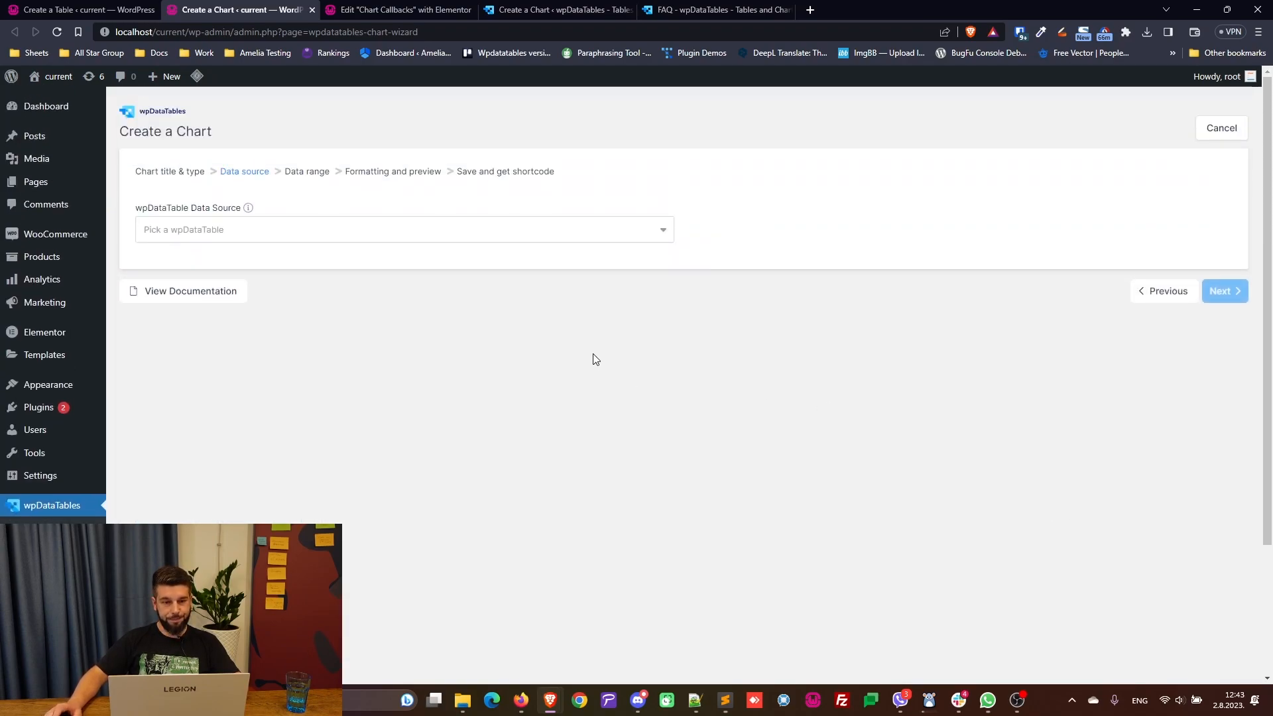
click(404, 230)
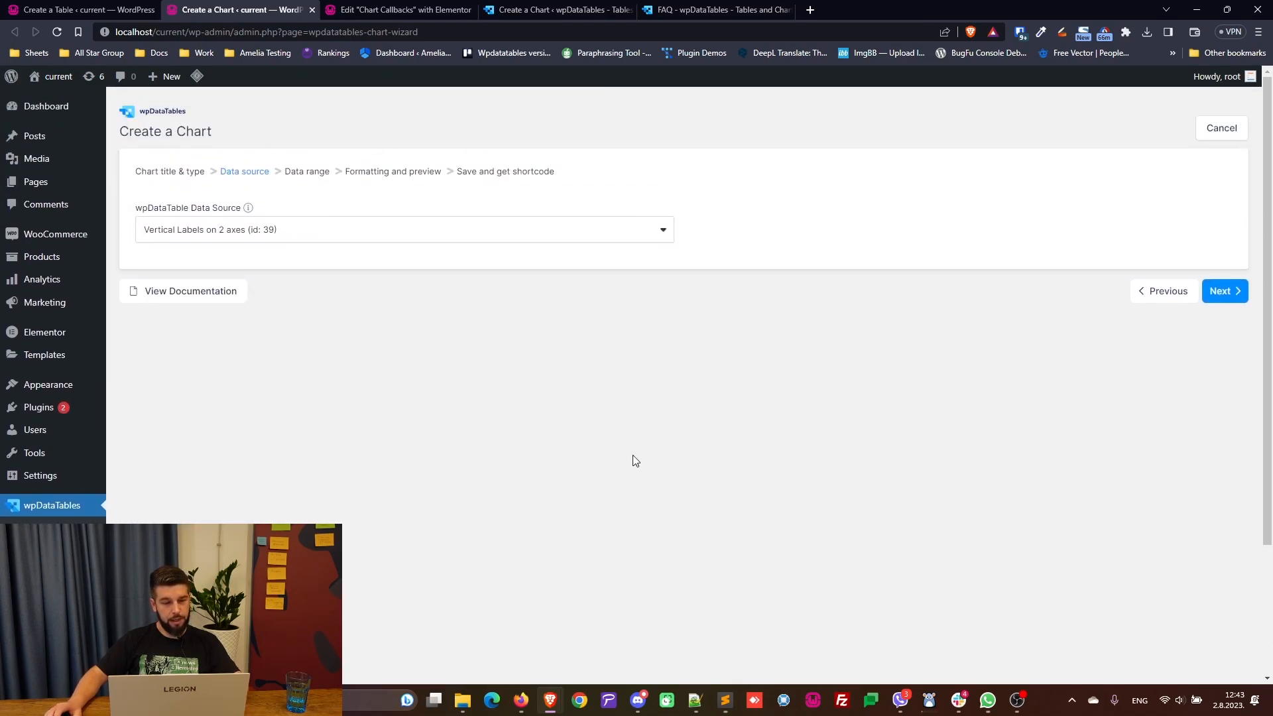
click(1219, 290)
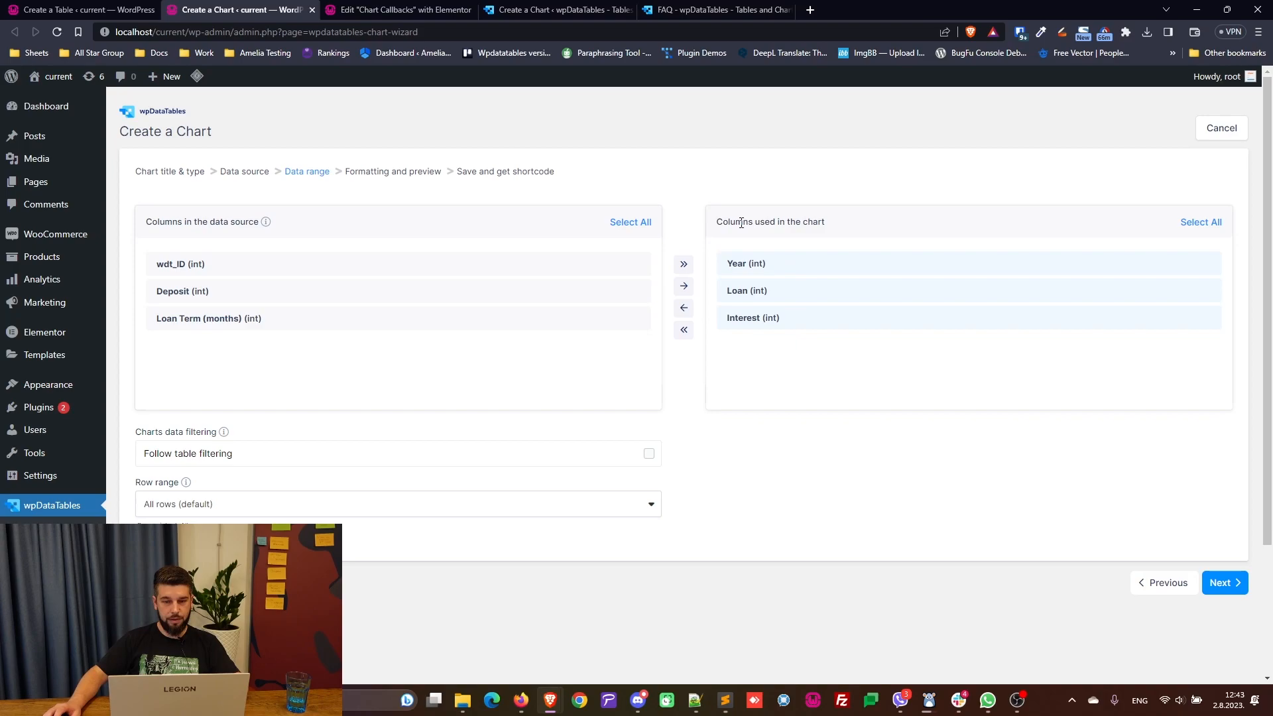
Open the chart formatting preview and try Enable grouping, leaving it off
click(1224, 582)
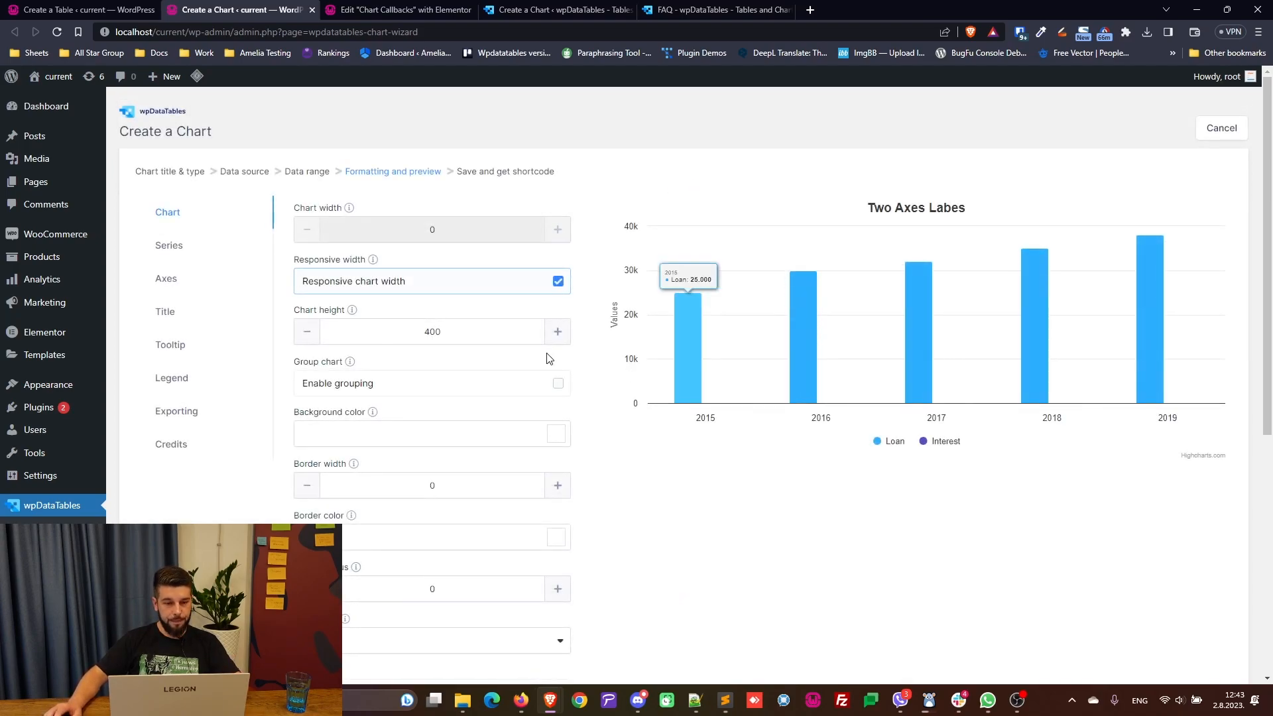
mouse_move(739, 445)
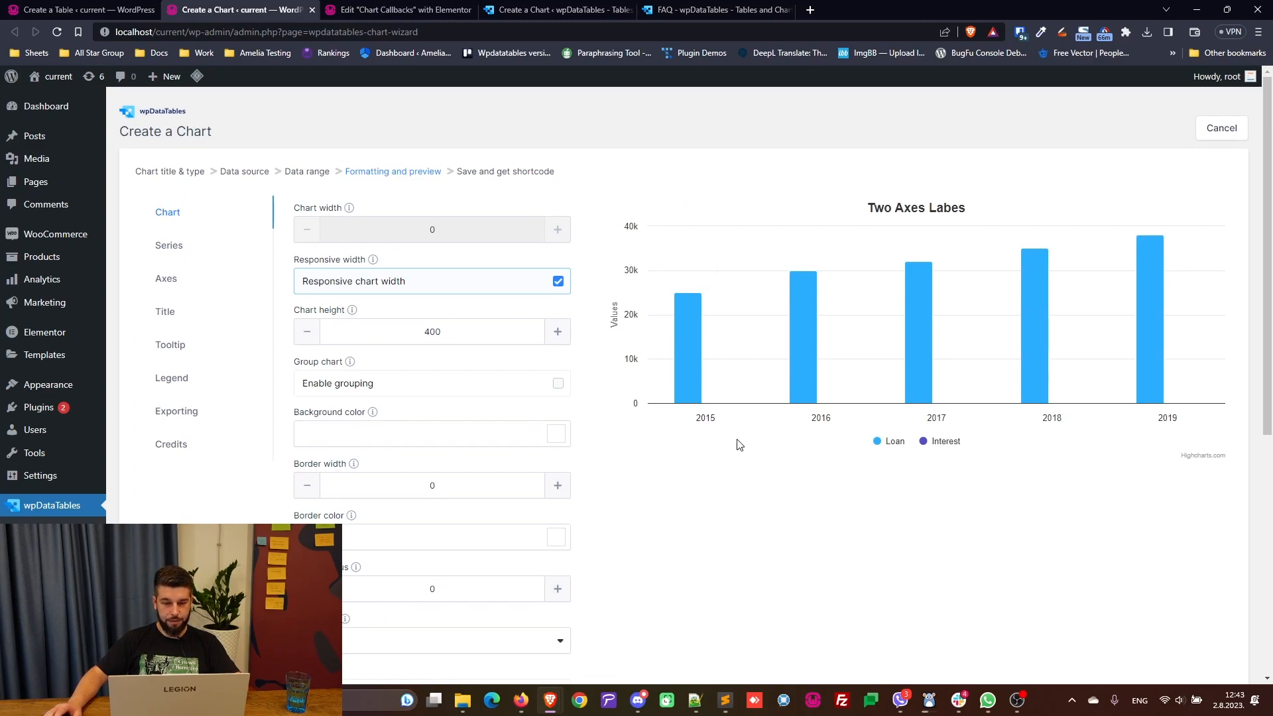
mouse_move(400, 373)
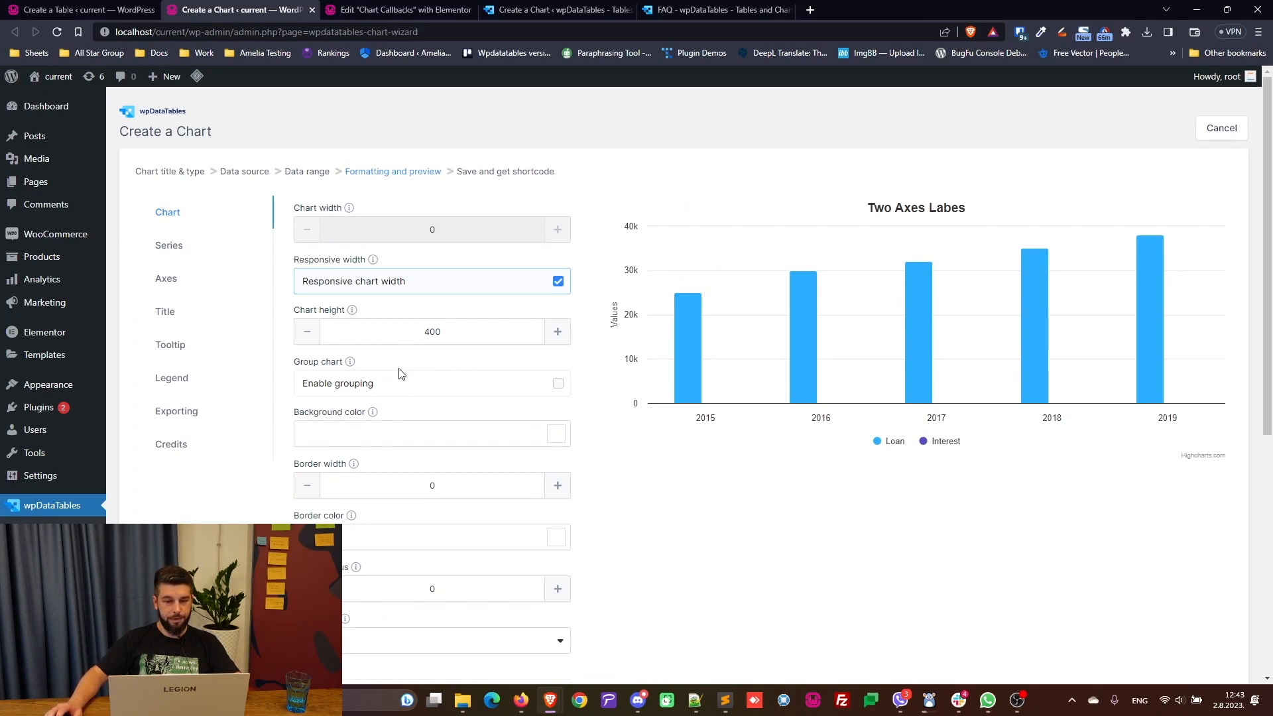
click(558, 383)
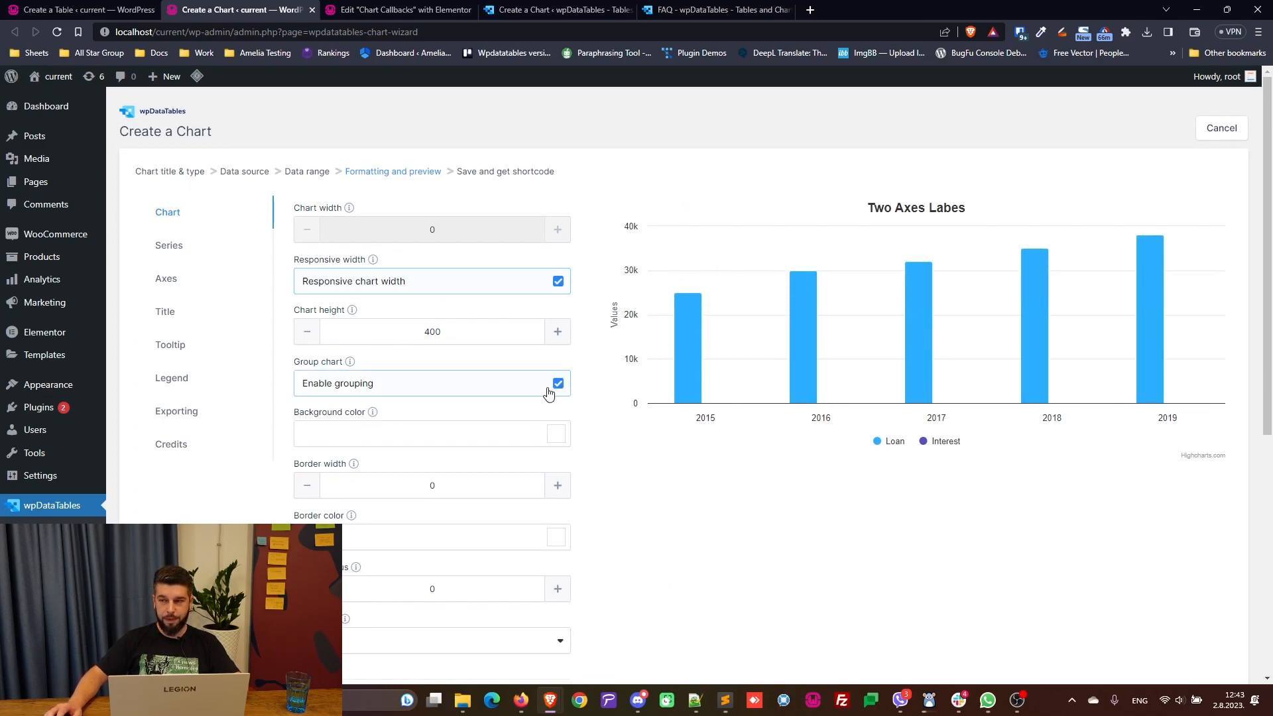
click(557, 383)
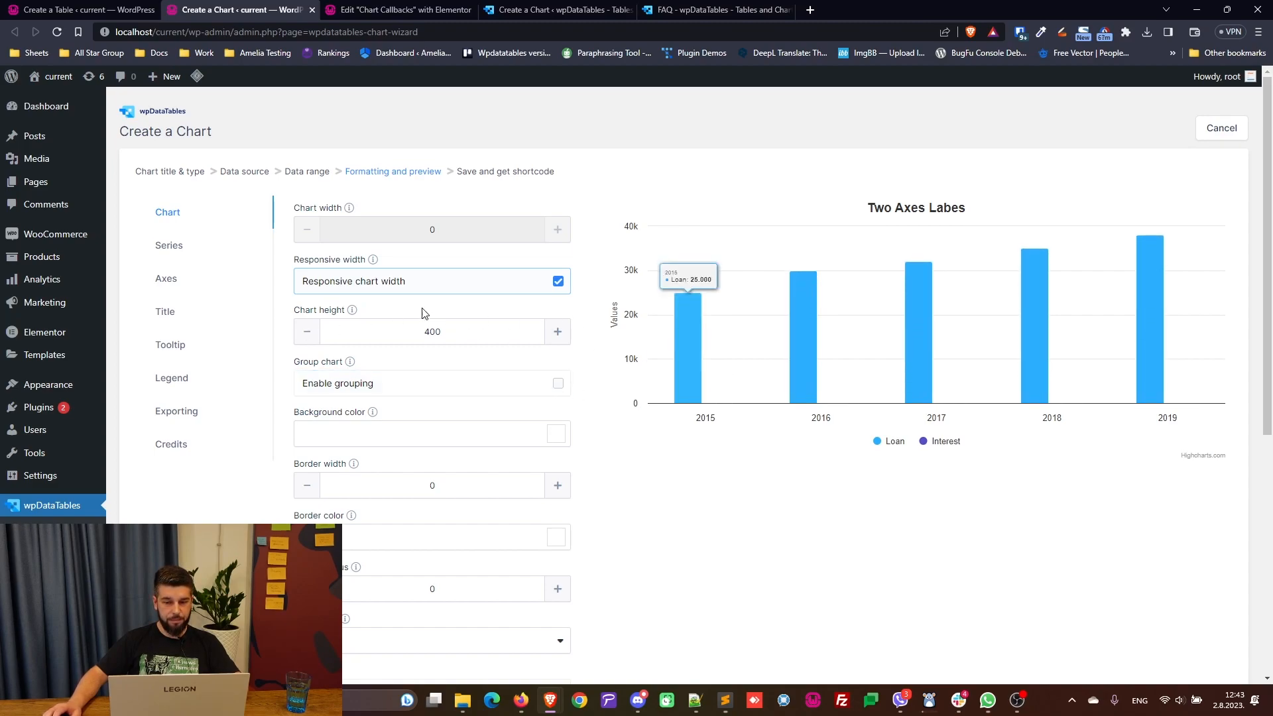
Give the Interest series its own vertical axis
scroll(down, 3)
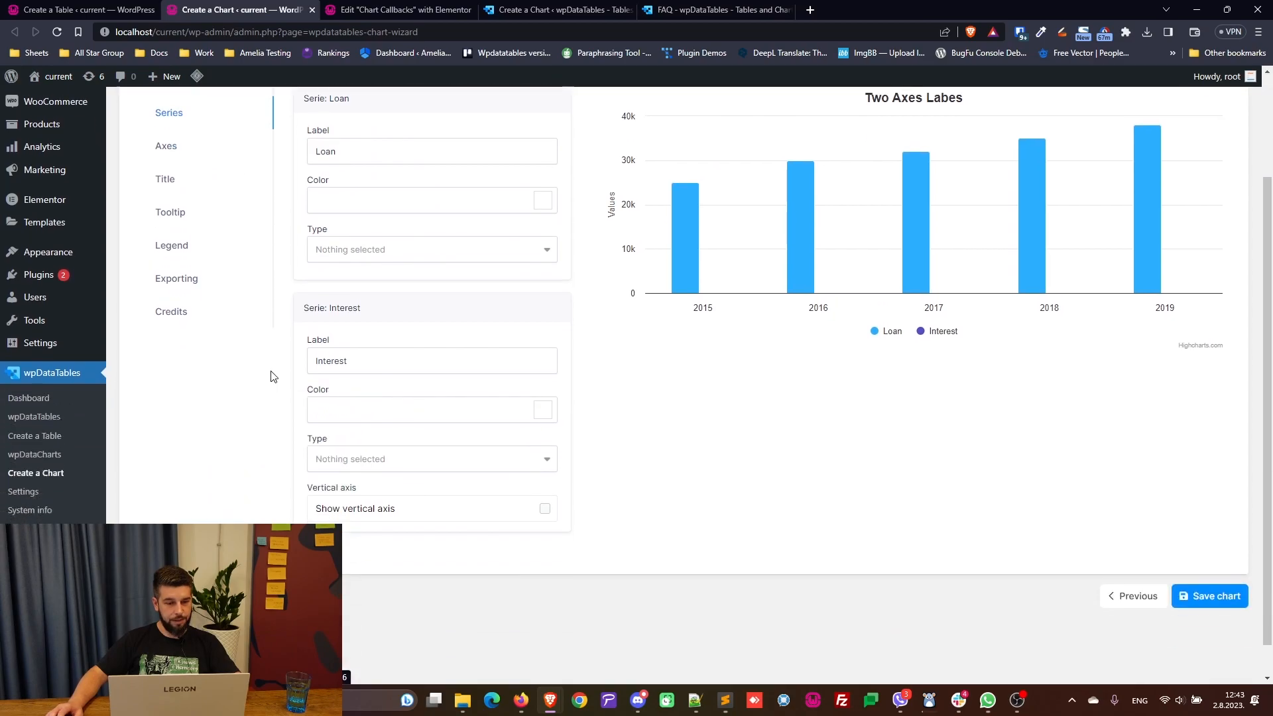
click(545, 509)
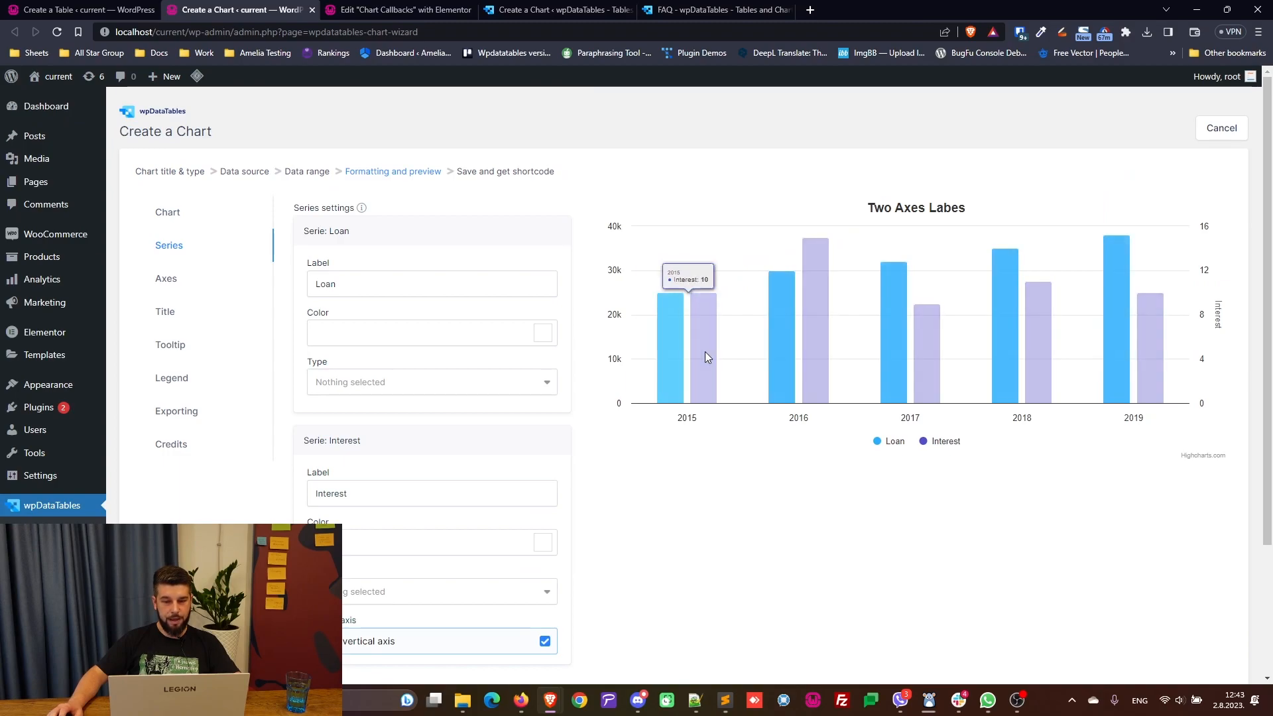
scroll(down, 3)
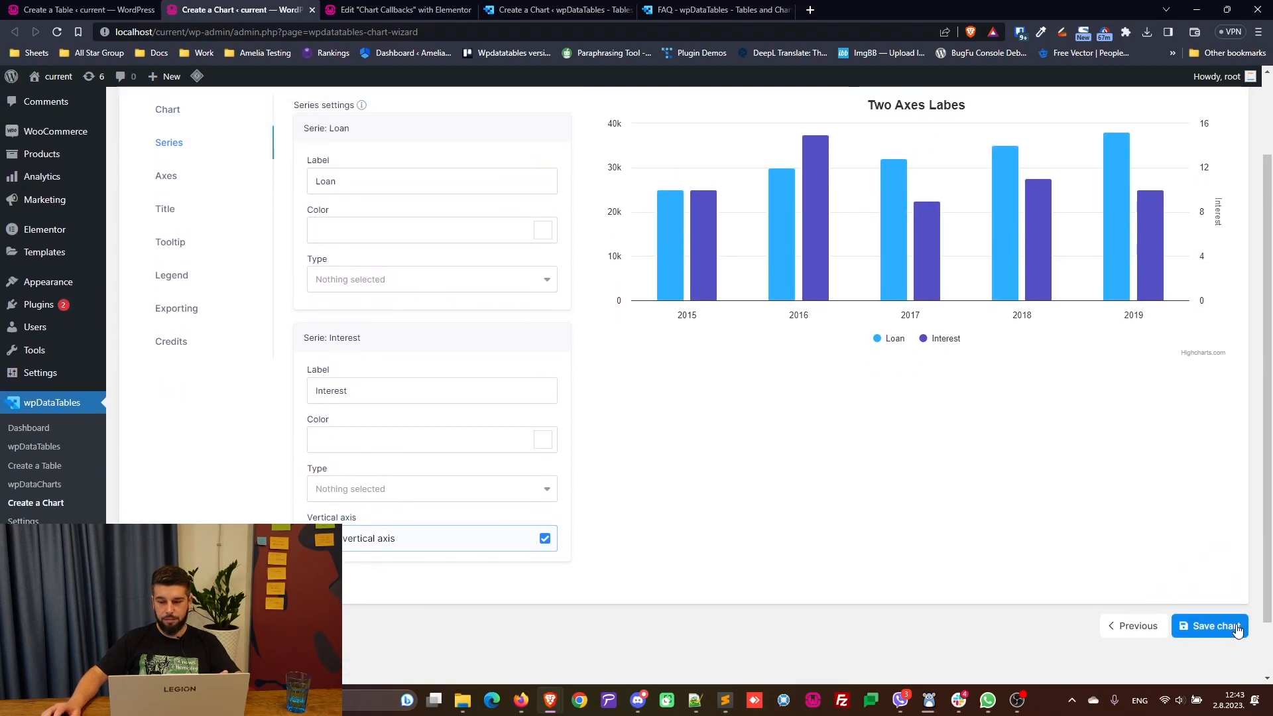
Save the chart and copy its [wpdatachart id=1] shortcode
click(1209, 626)
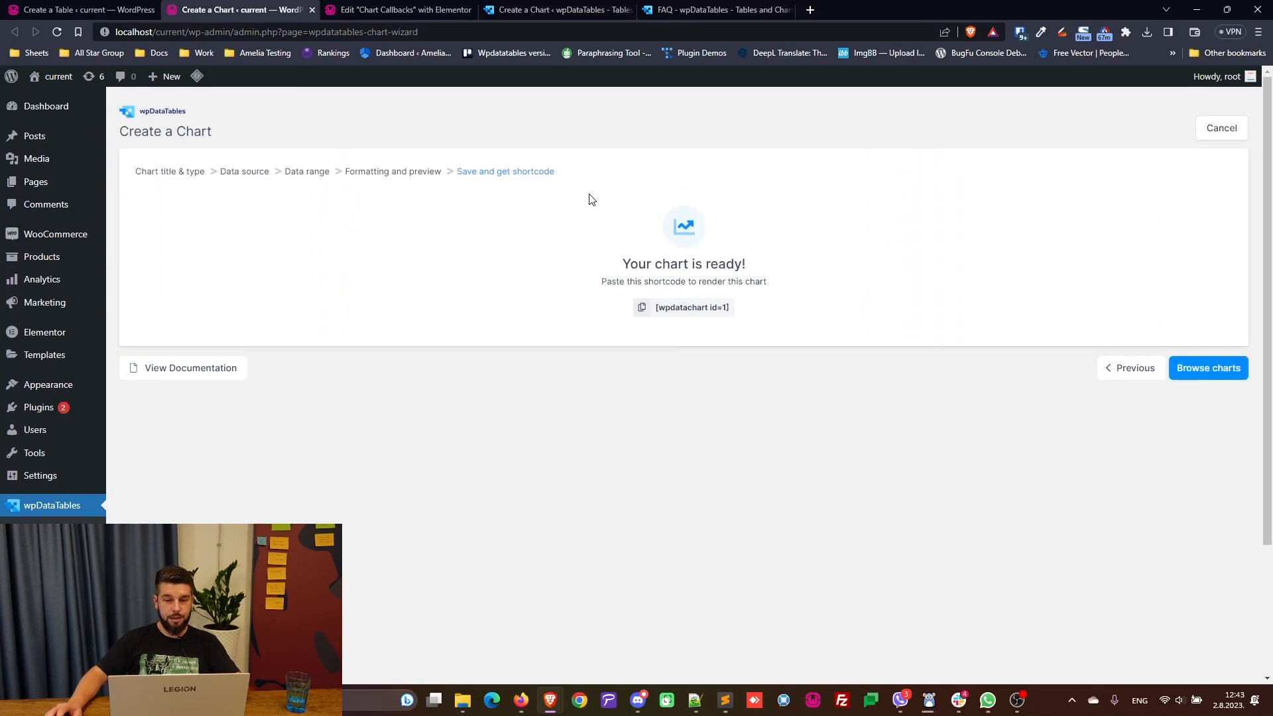
click(641, 307)
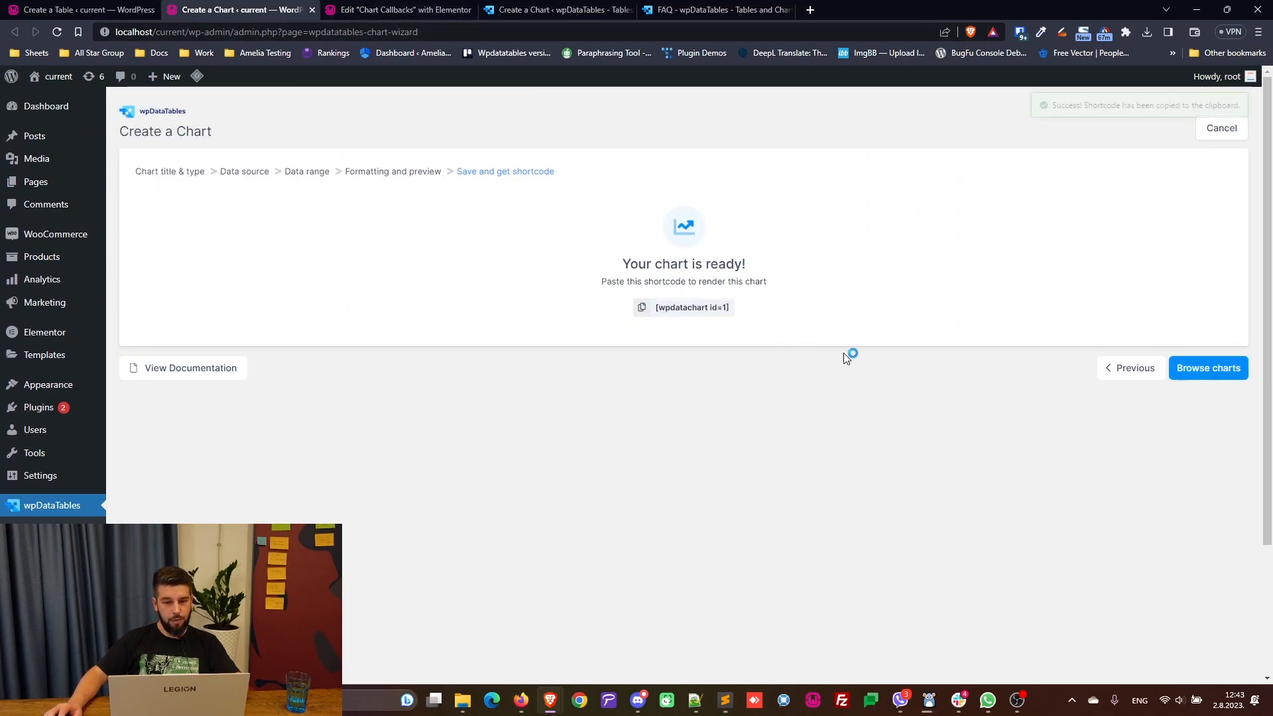
click(398, 10)
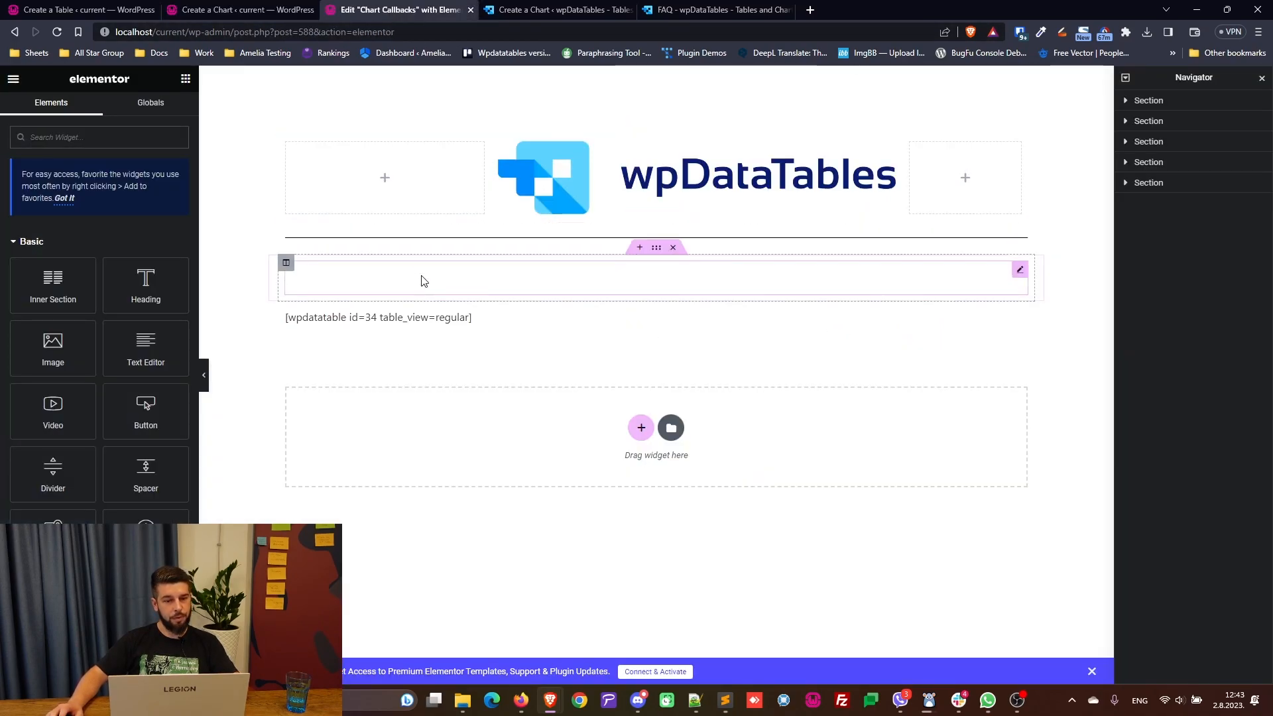
click(240, 10)
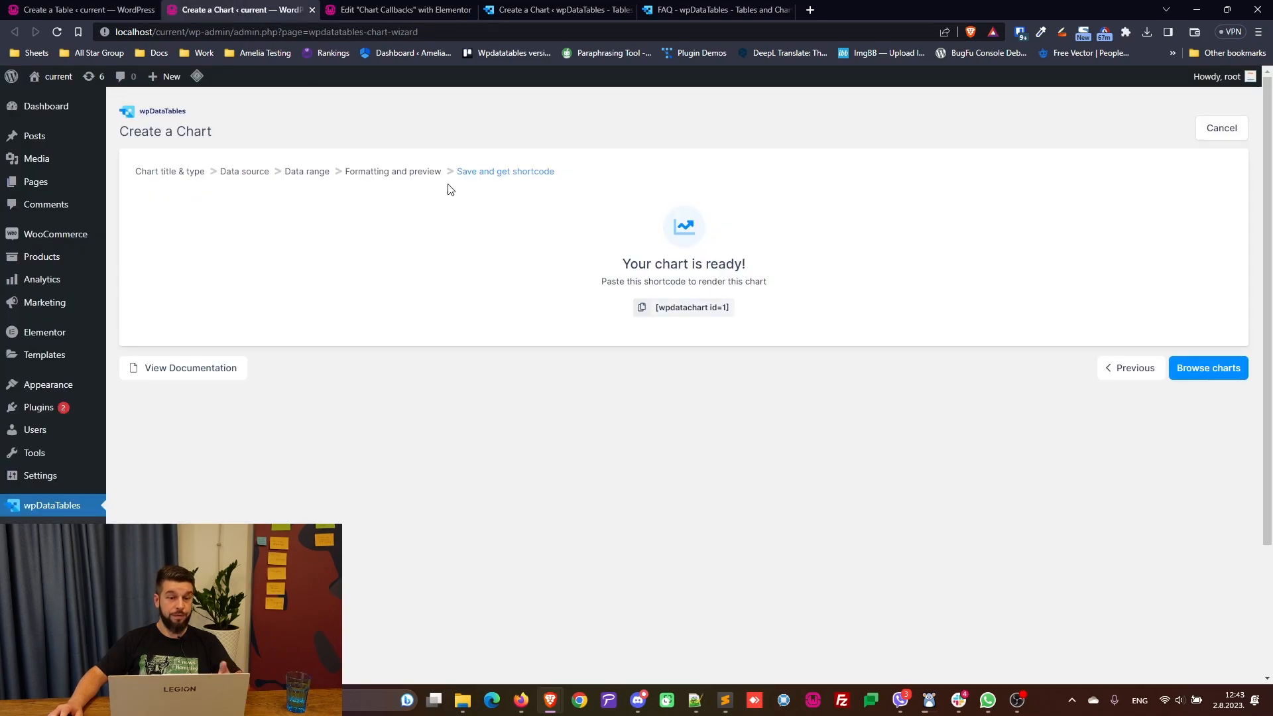
Add a wpDataCharts widget showing the Two Axes Labes chart to the Elementor section
click(398, 10)
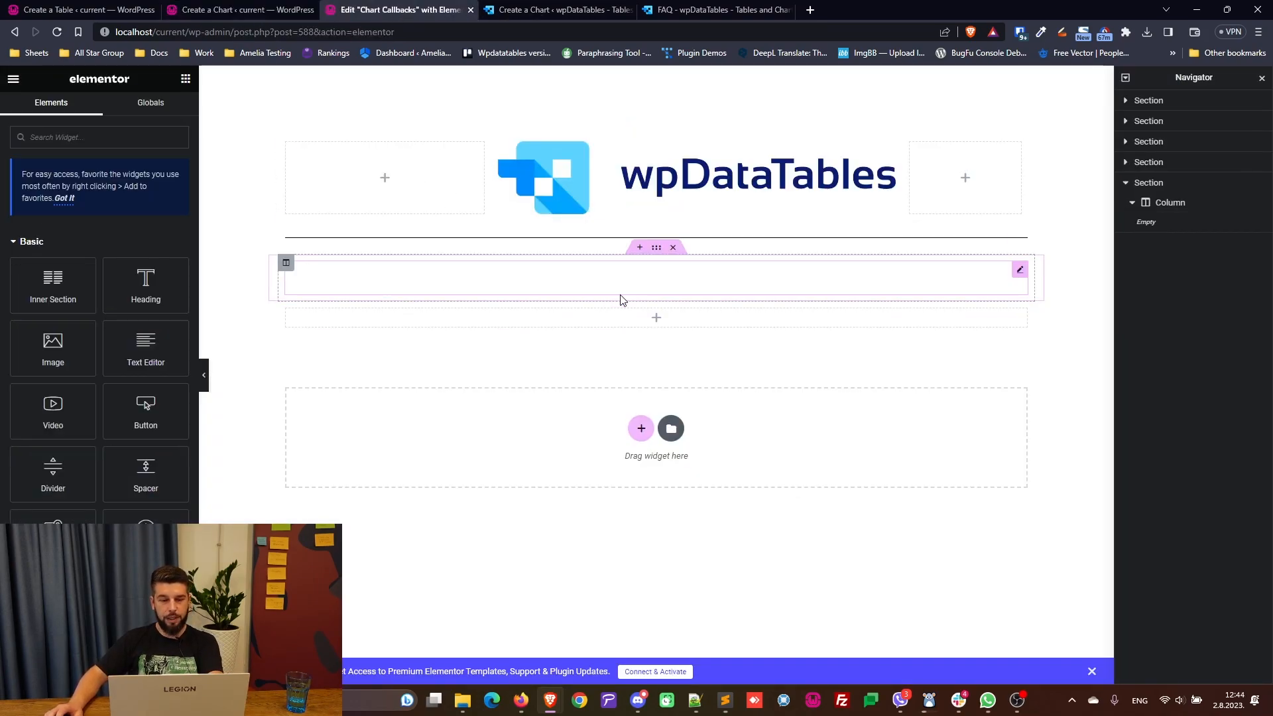
text(wpda)
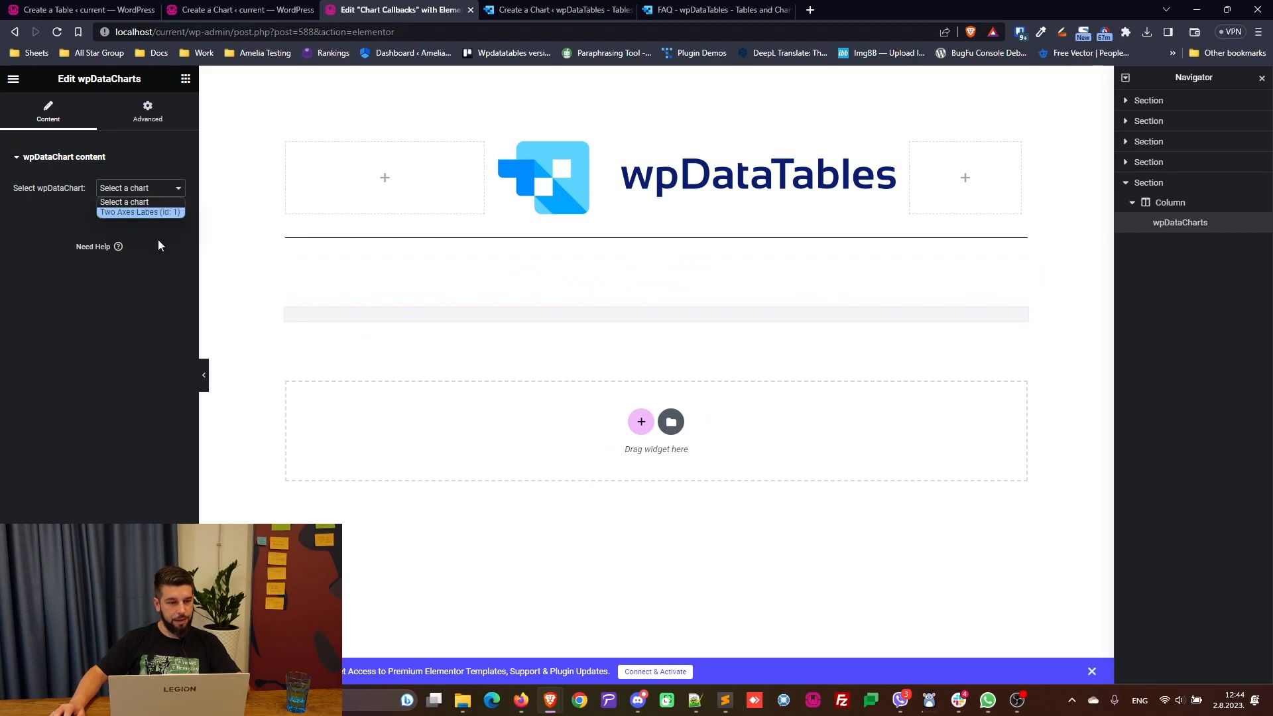
click(140, 212)
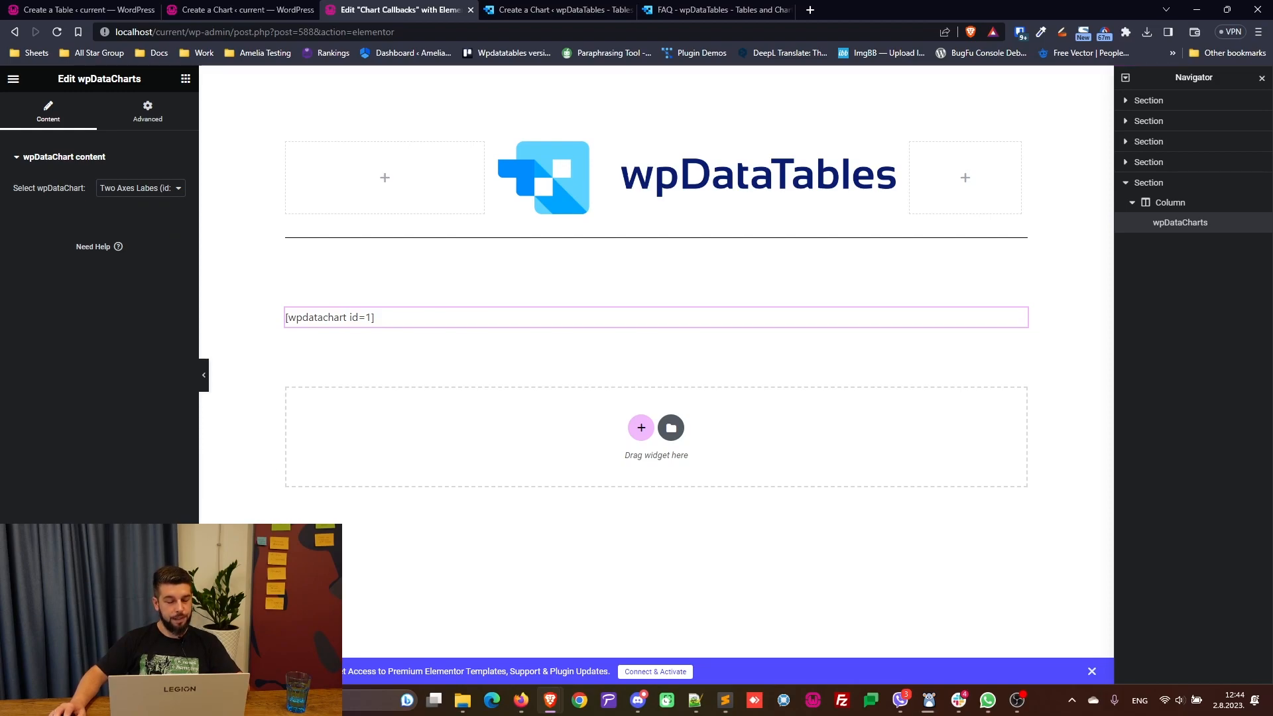
click(557, 10)
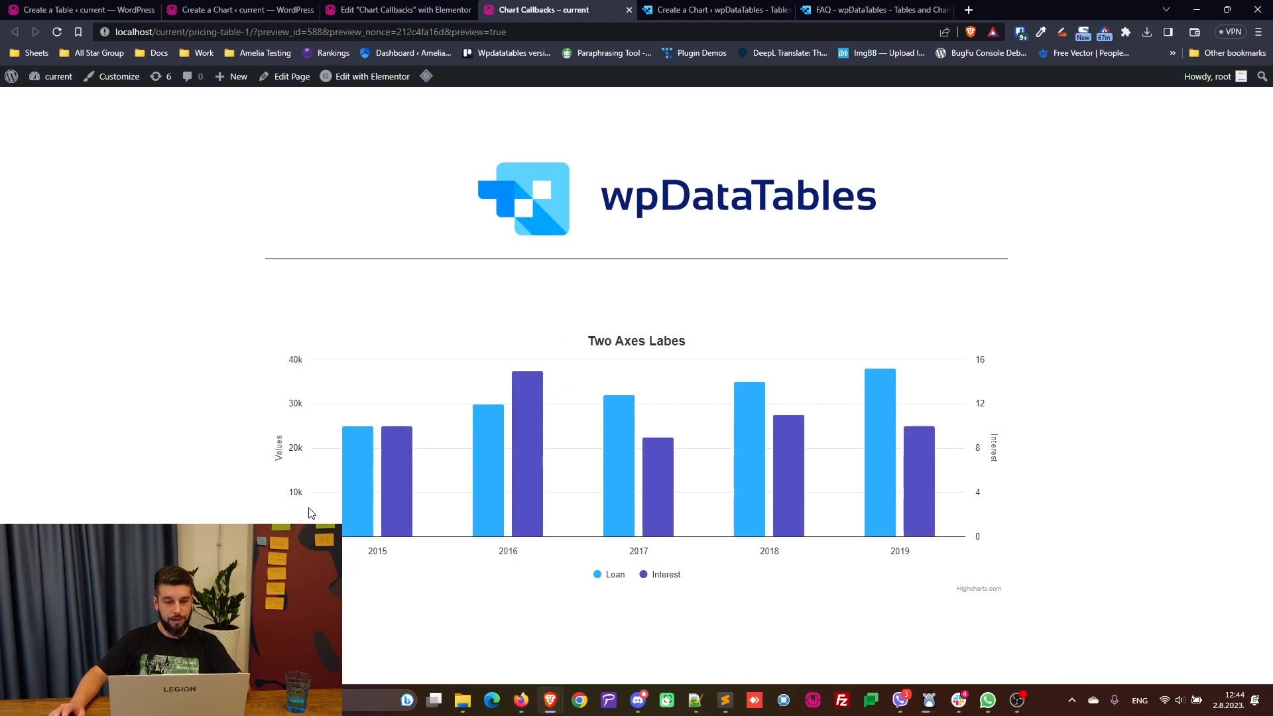
mouse_move(984, 411)
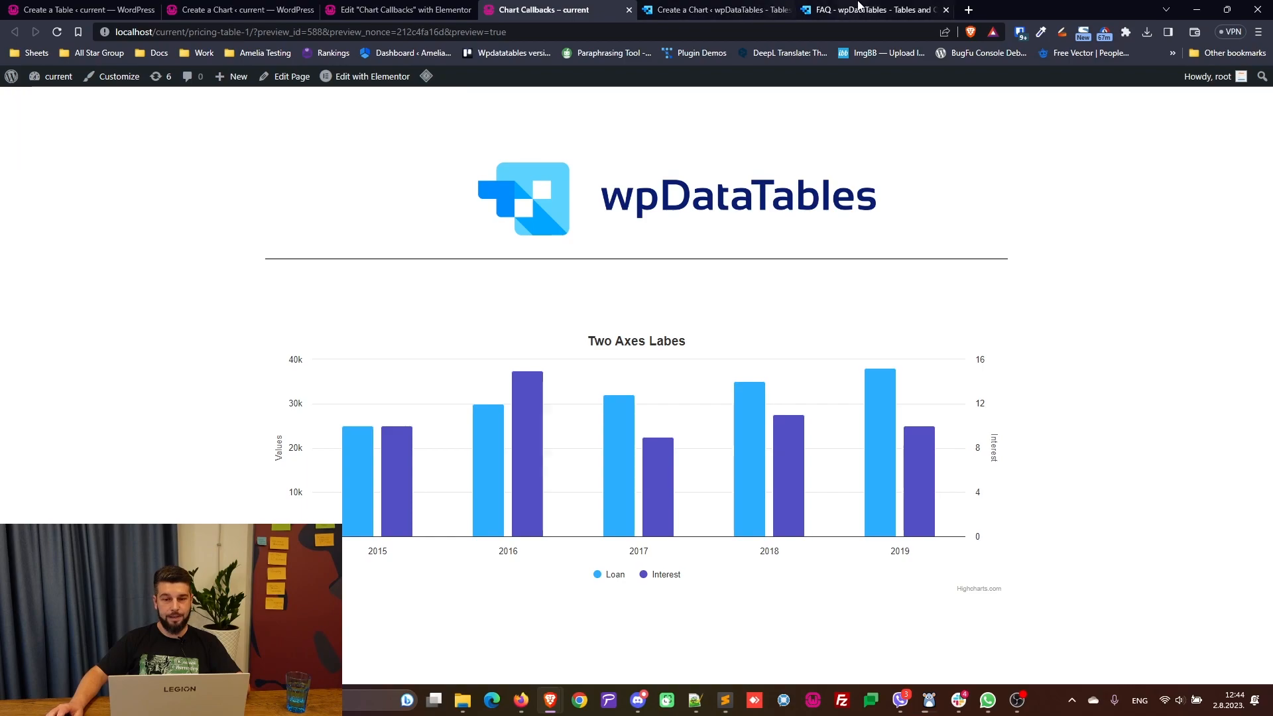
click(869, 10)
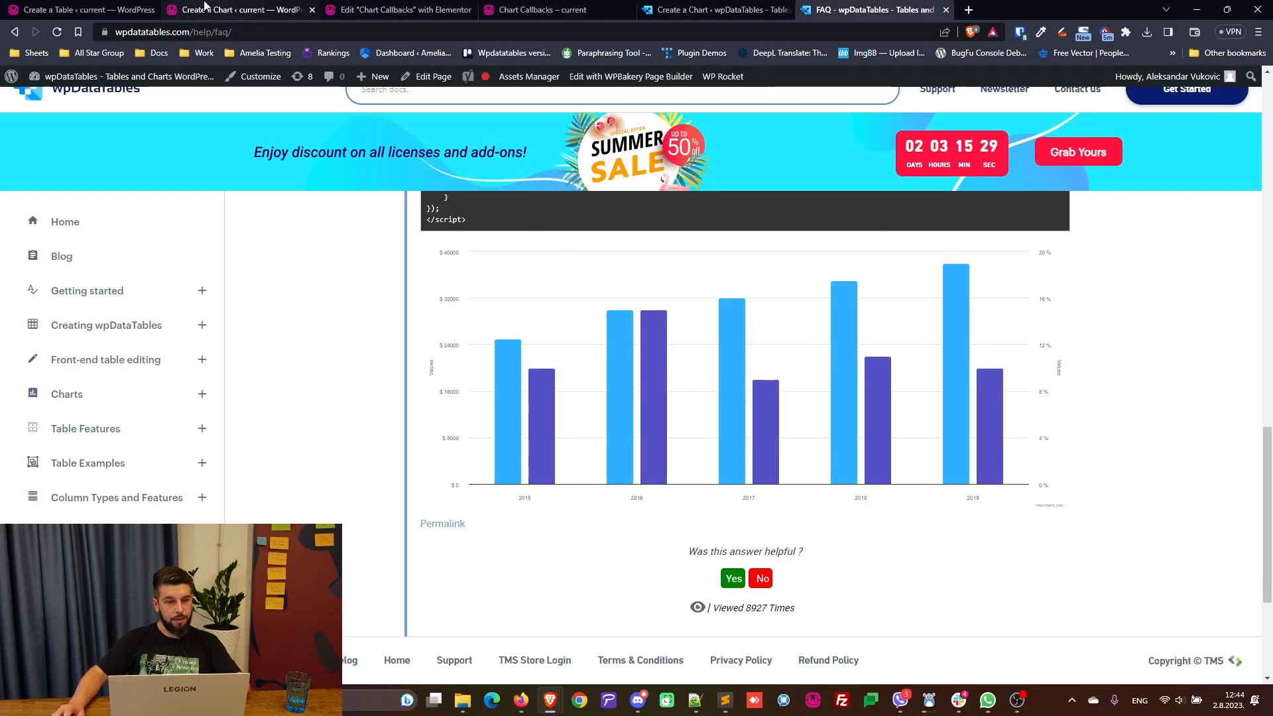
click(73, 10)
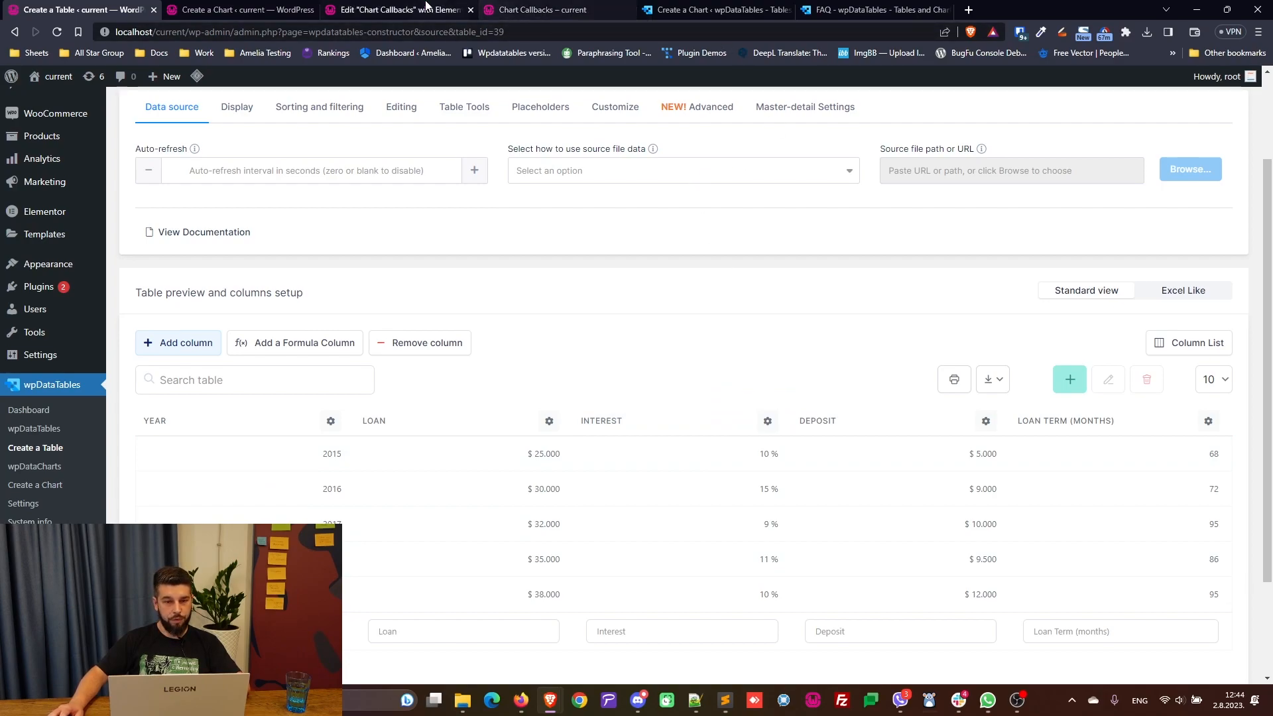
click(535, 10)
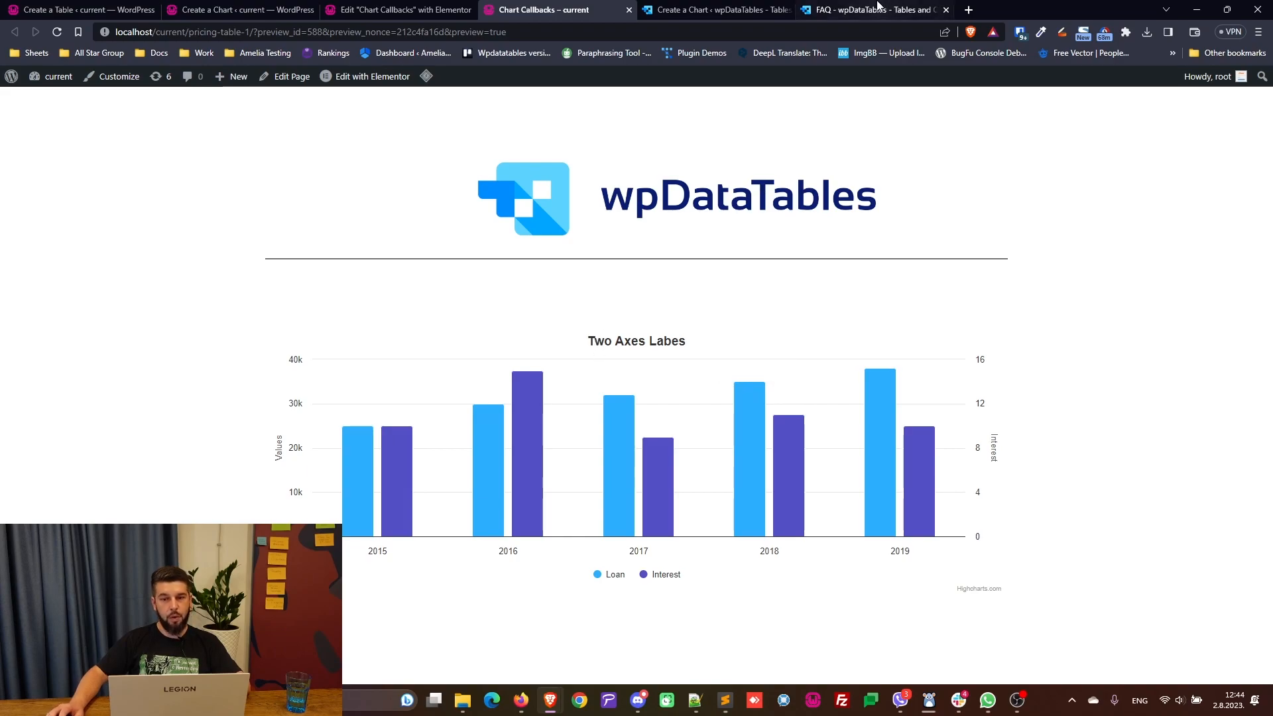
Review the FAQ's two-Y-axes label script, then return to the chart's shortcode page
click(872, 10)
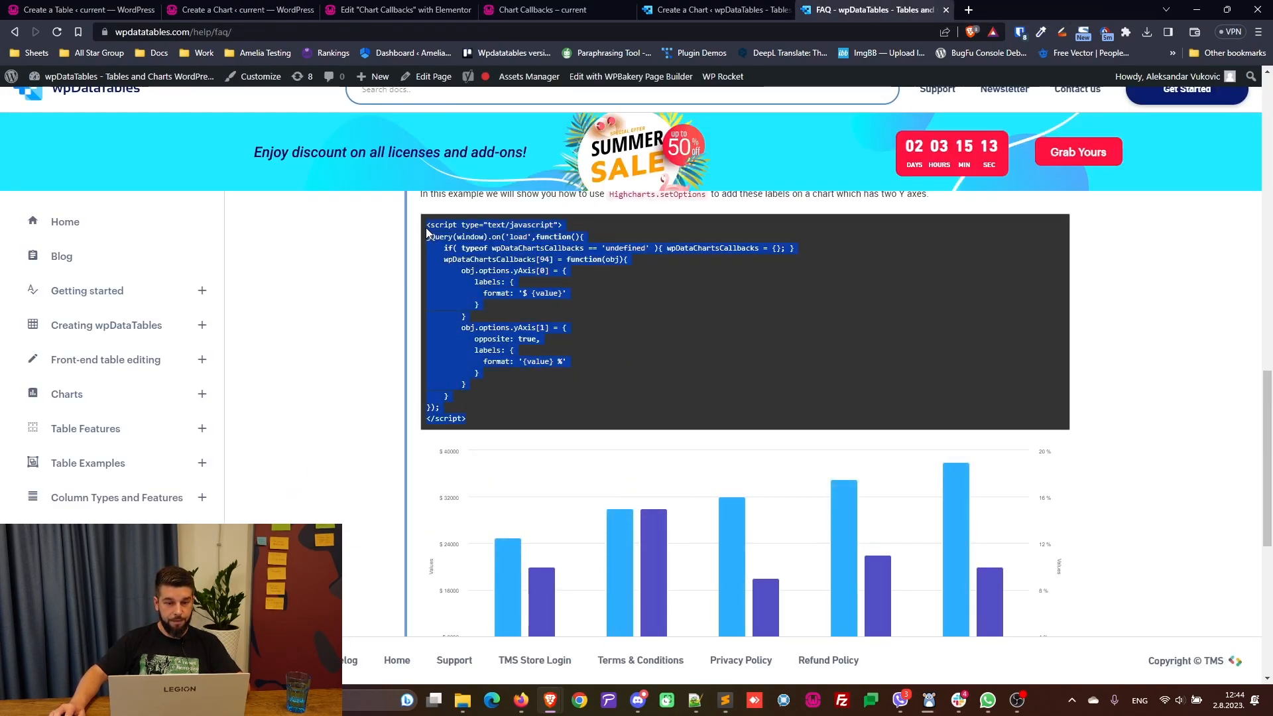
scroll(down, 3)
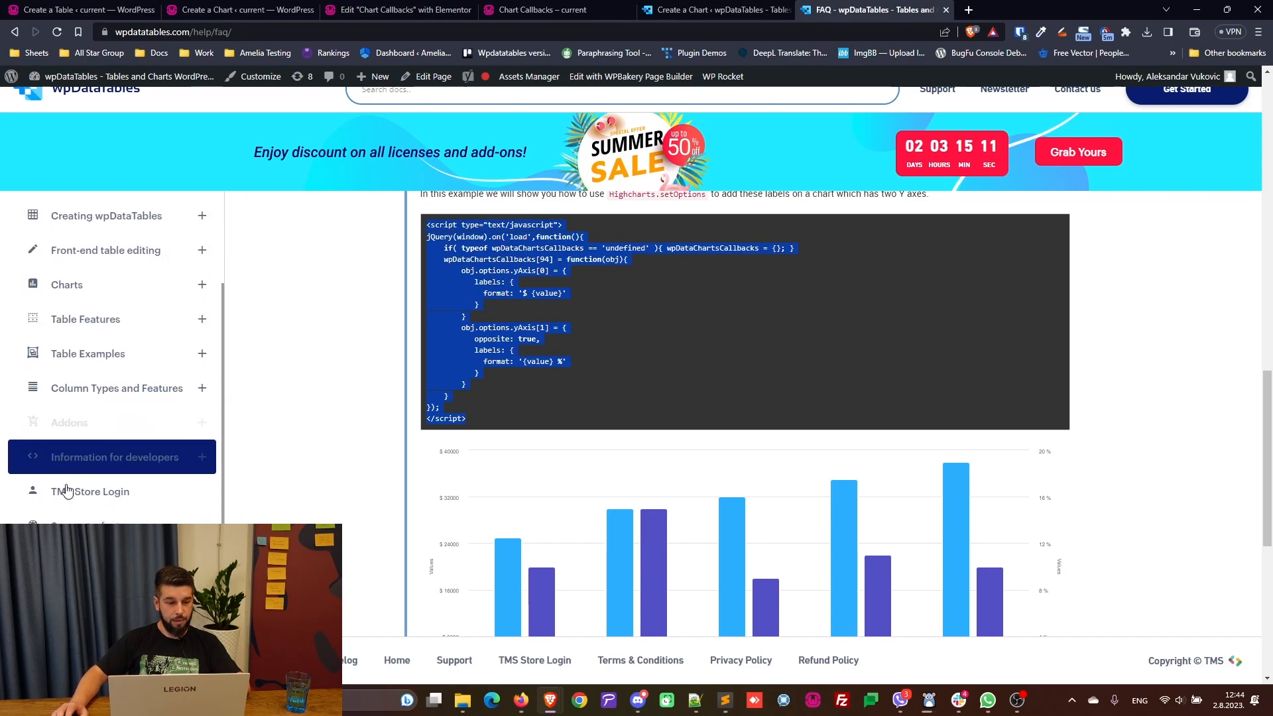
scroll(up, 3)
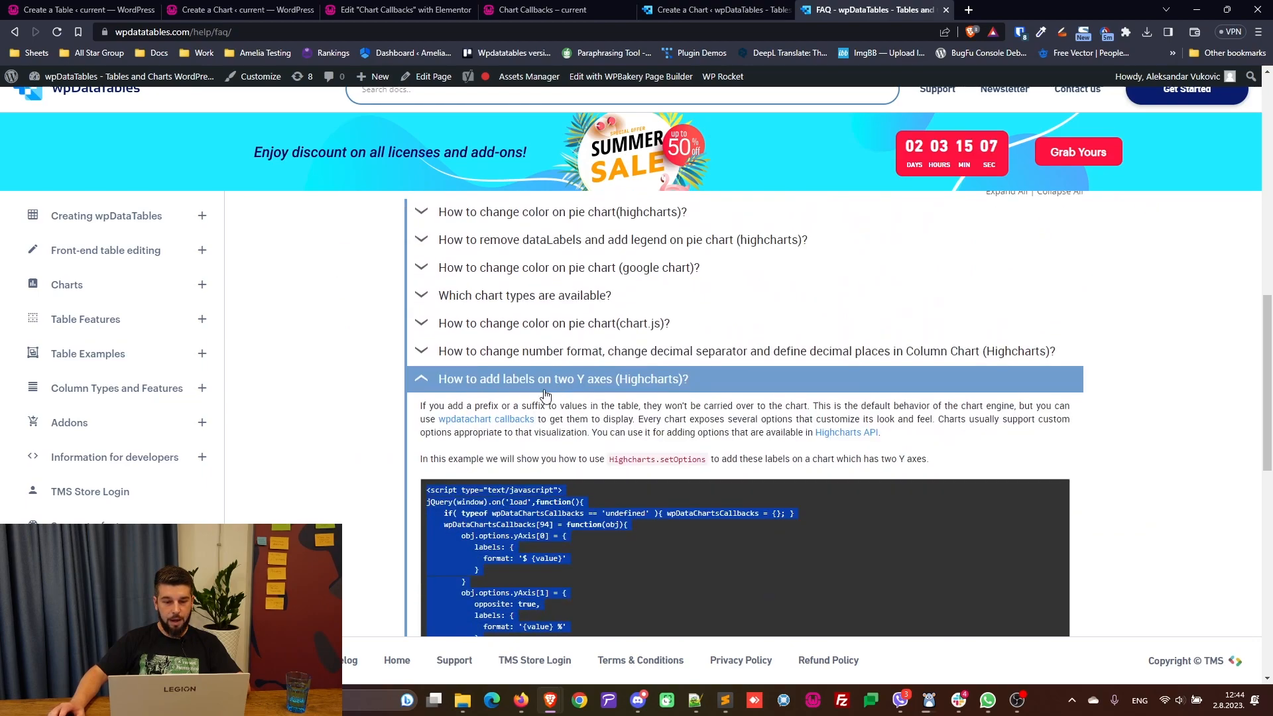
scroll(down, 3)
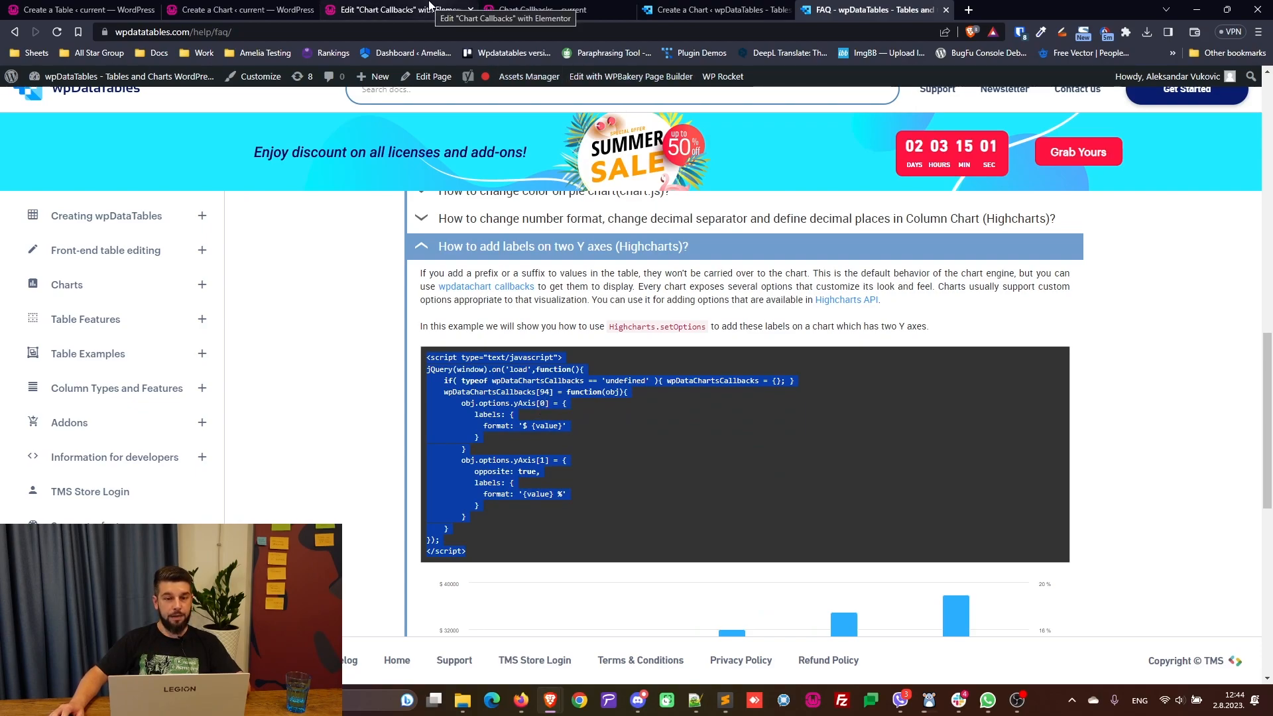
click(239, 10)
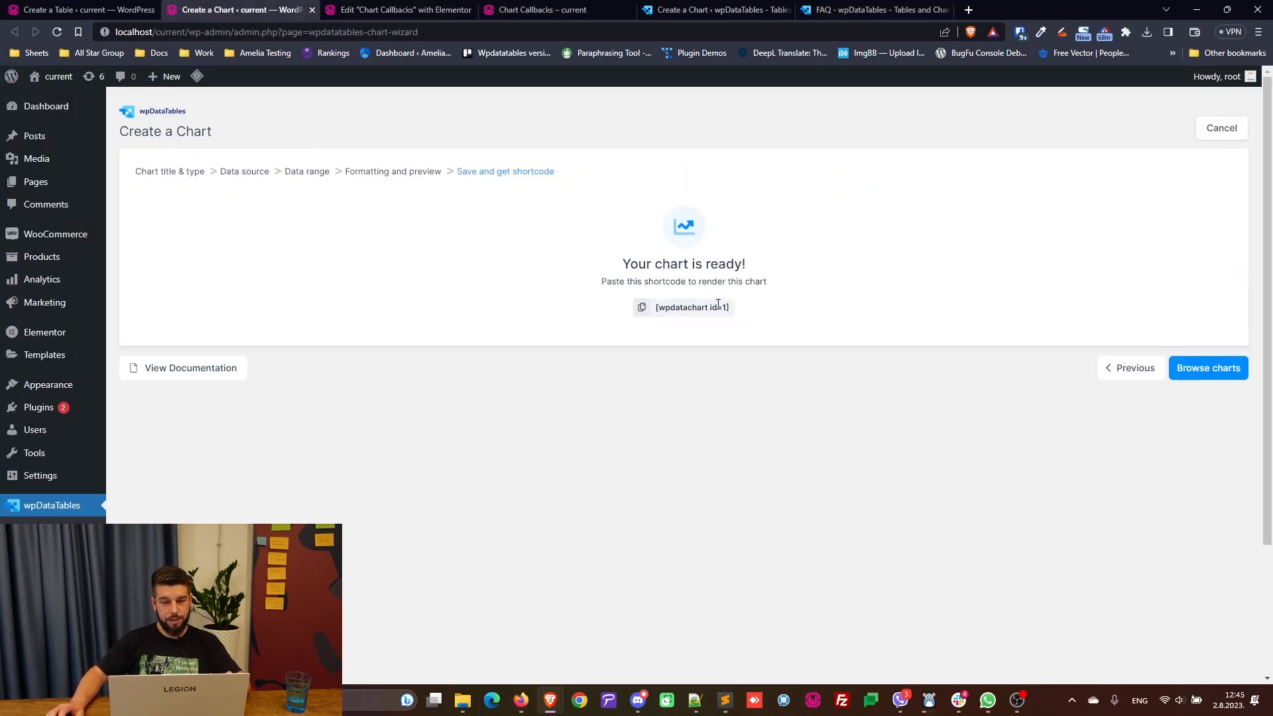
Return to Elementor and search the widgets for 'text'
click(397, 10)
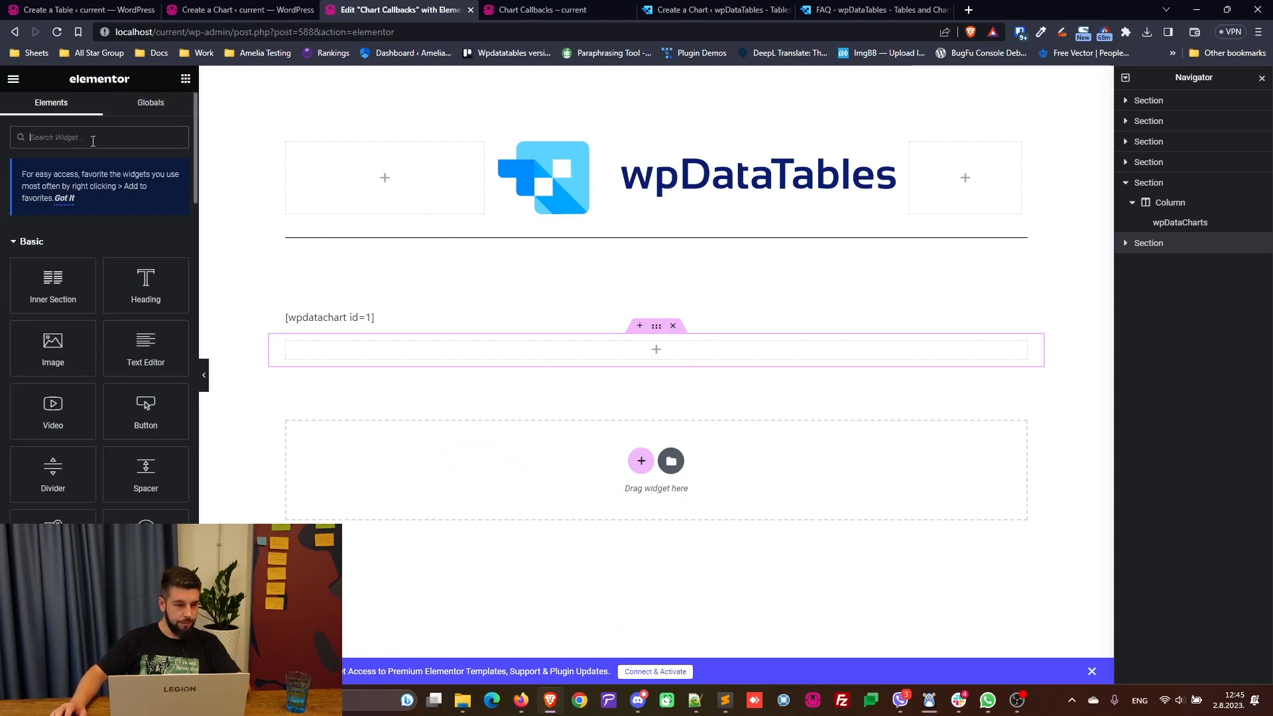
mouse_move(145, 349)
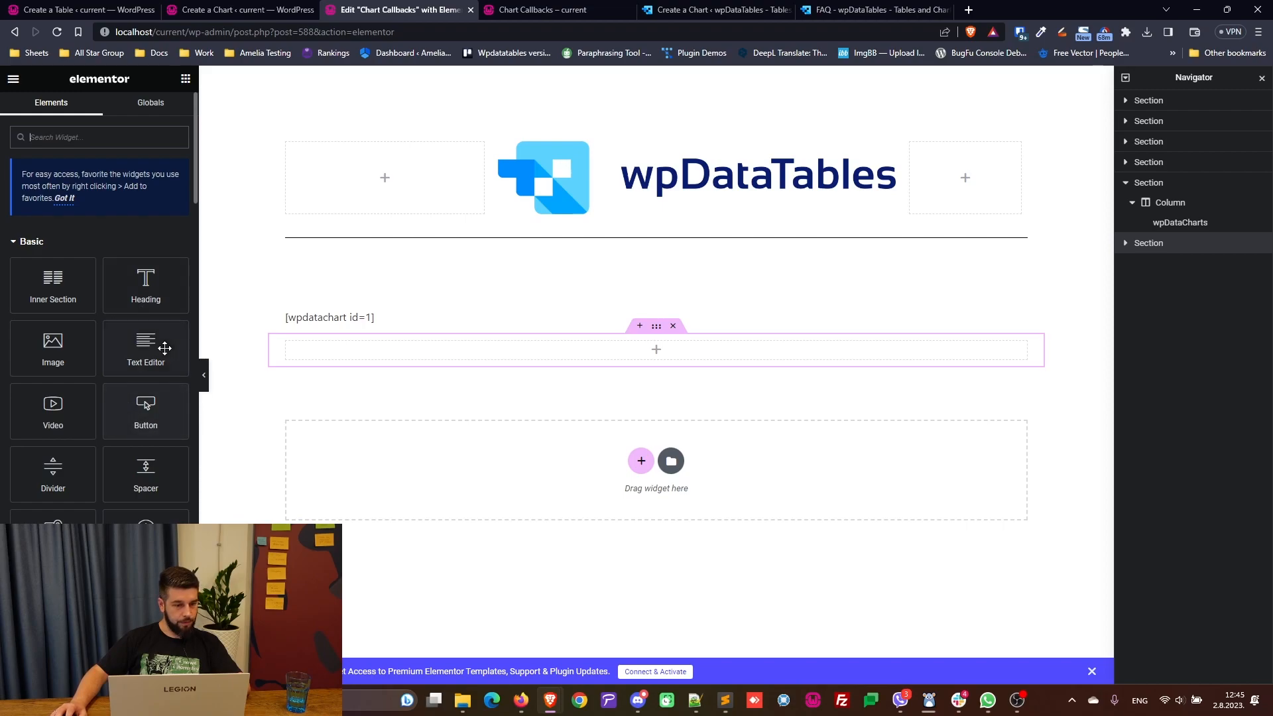
text(text)
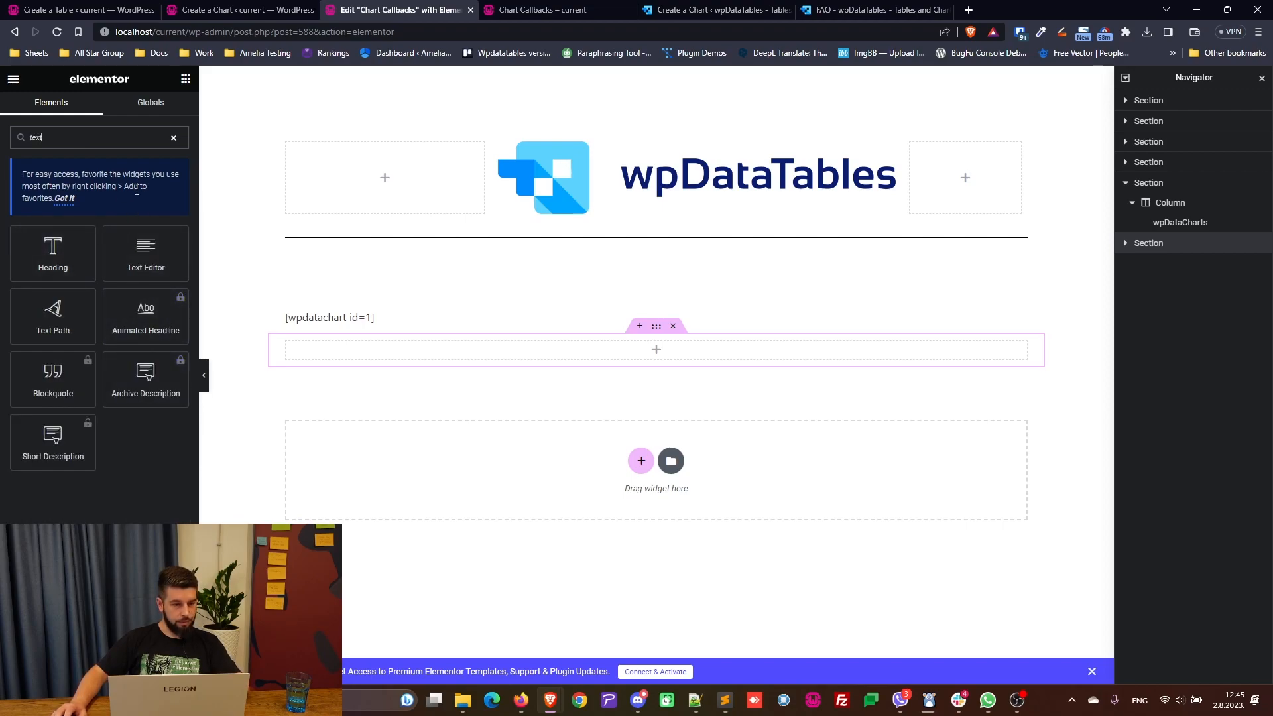
mouse_move(145, 252)
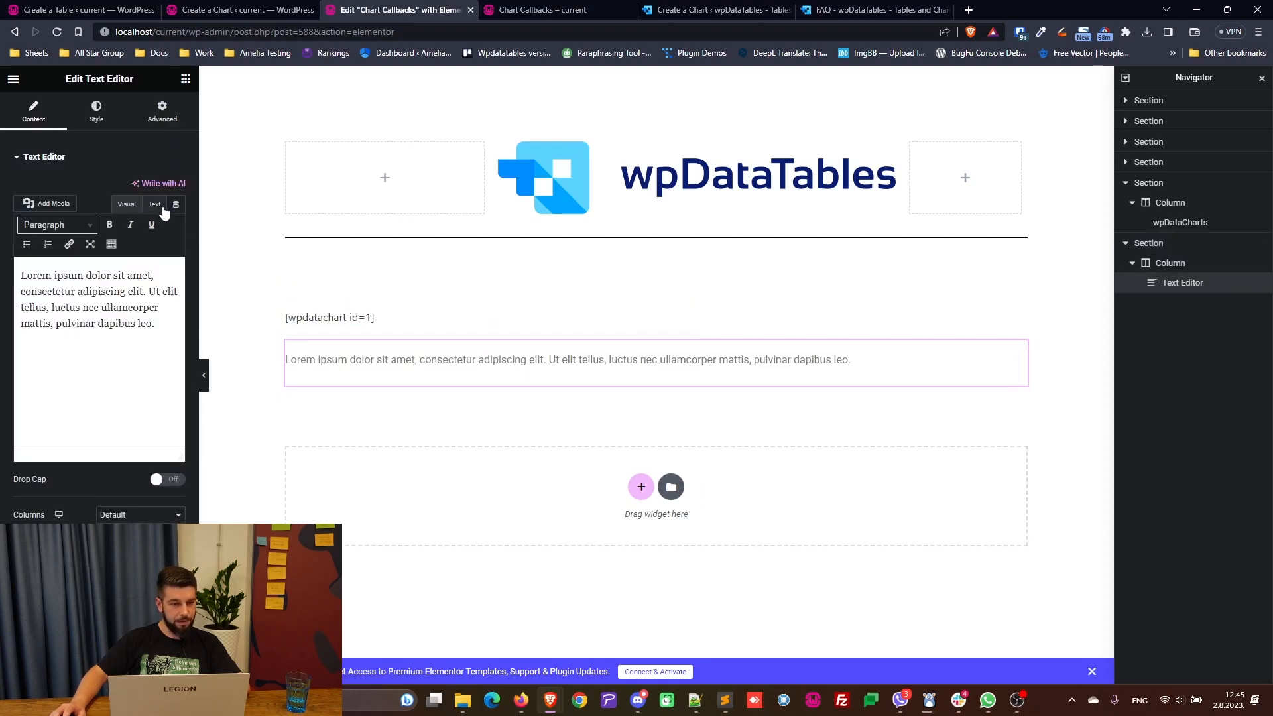
In the text widget's code view, change wpDataChartsCallbacks[94] to [1]
click(154, 203)
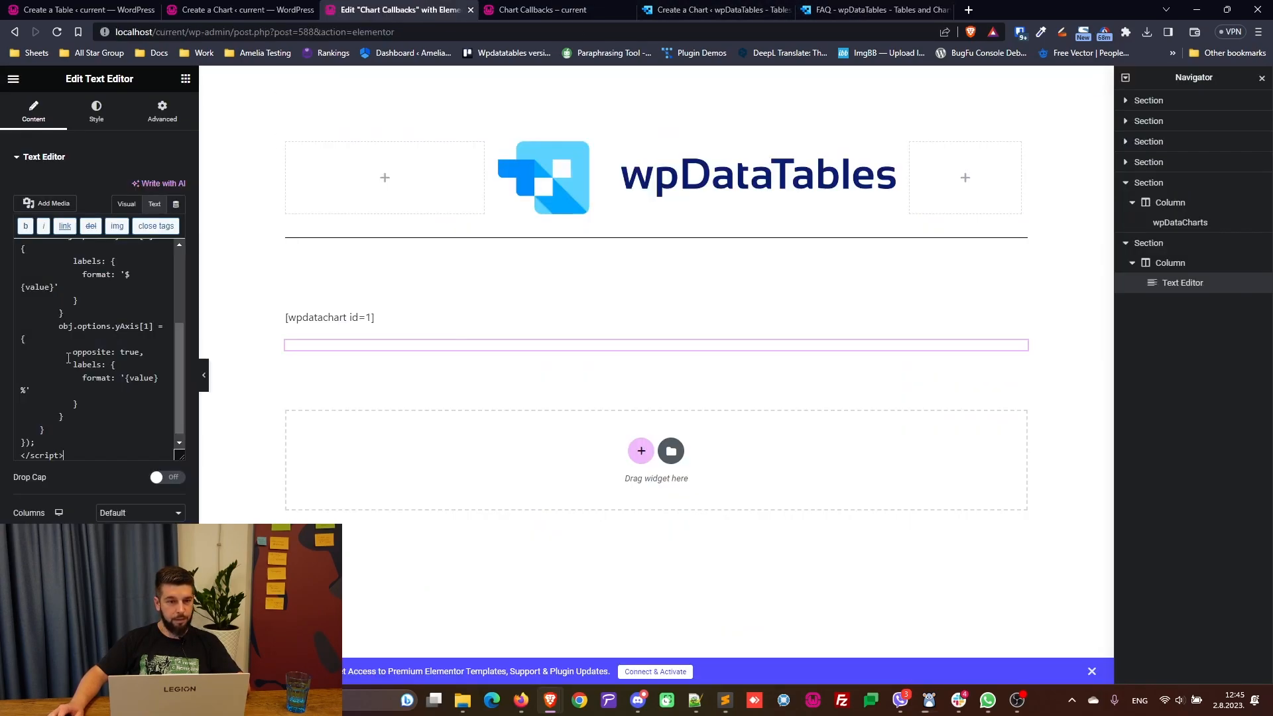
scroll(up, 3)
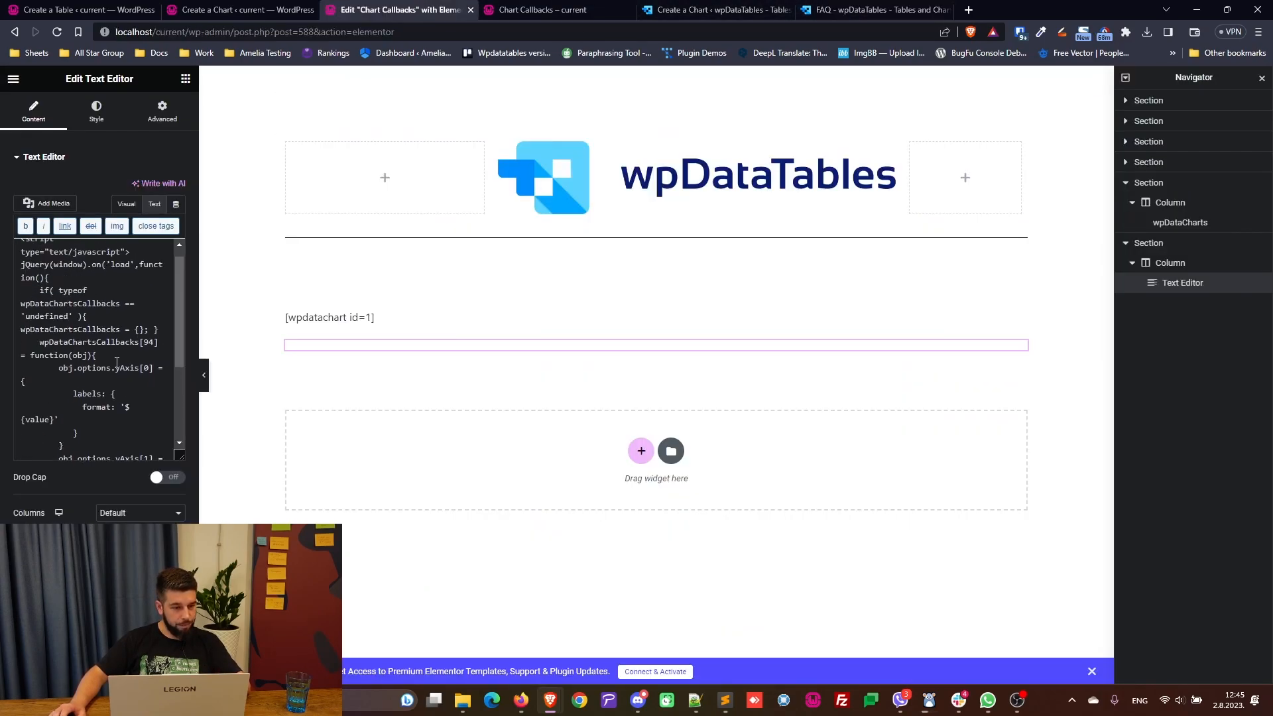
double_click(148, 342)
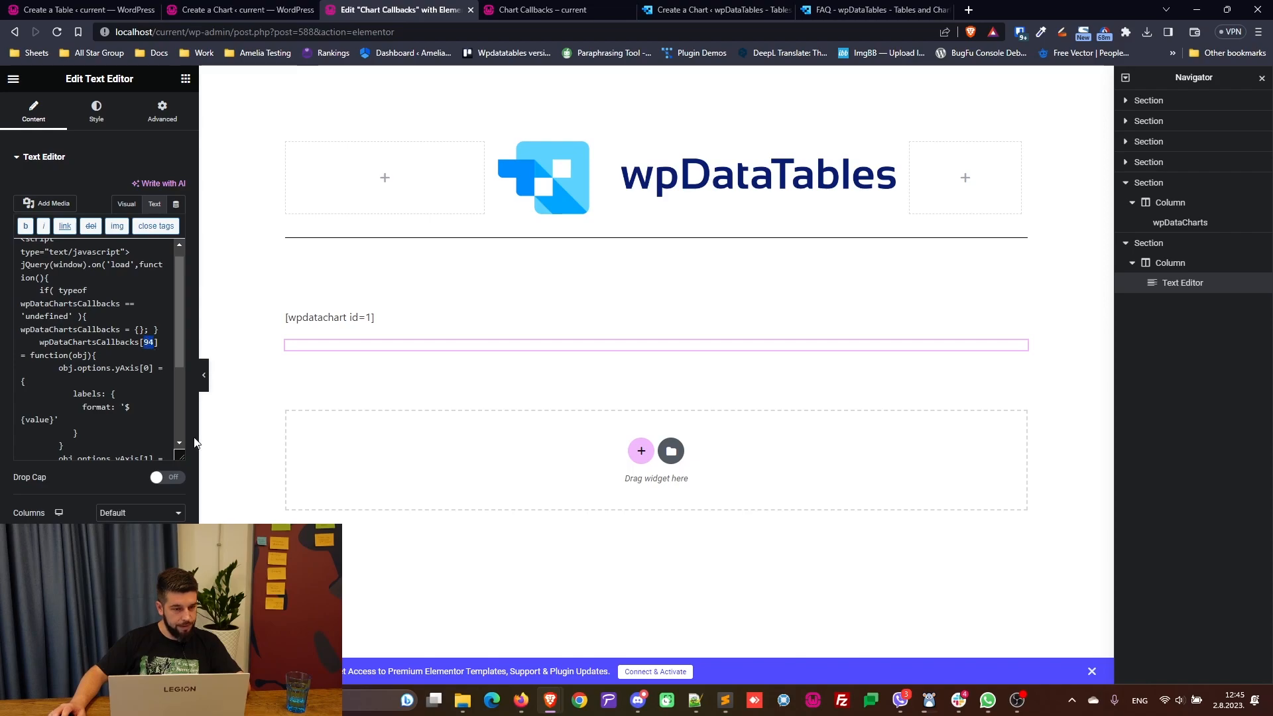
text(1)
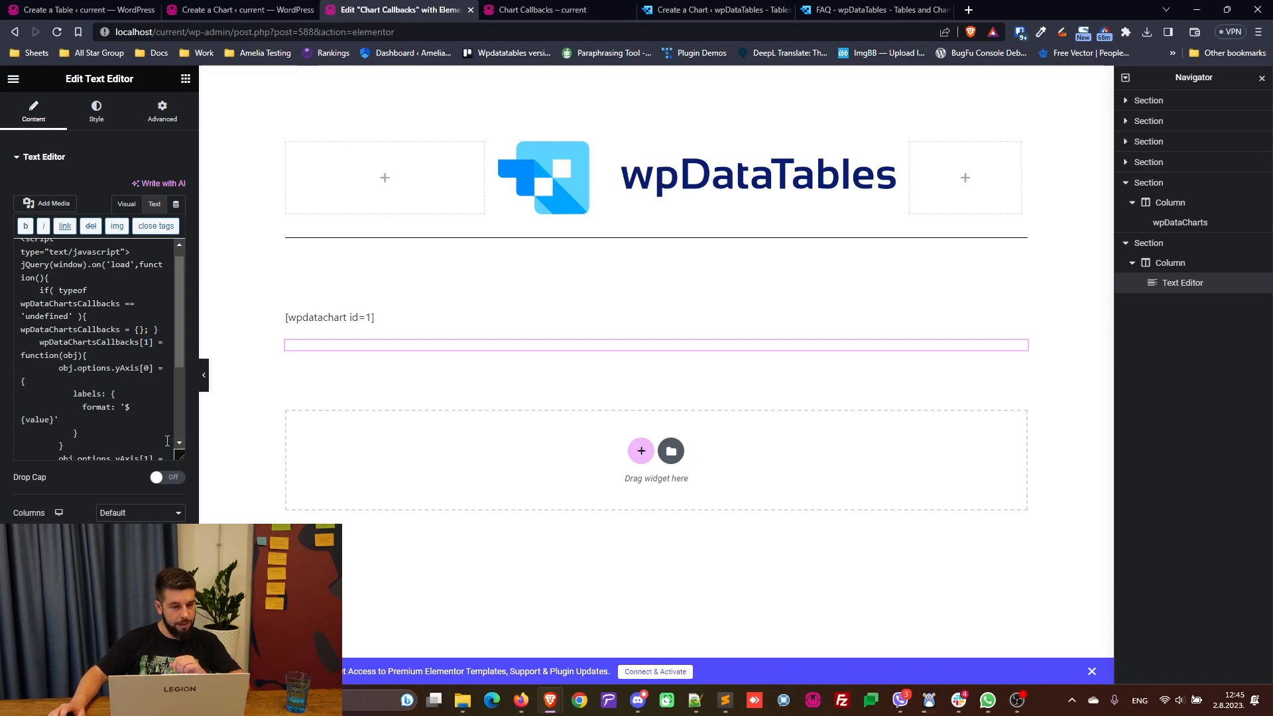
scroll(up, 3)
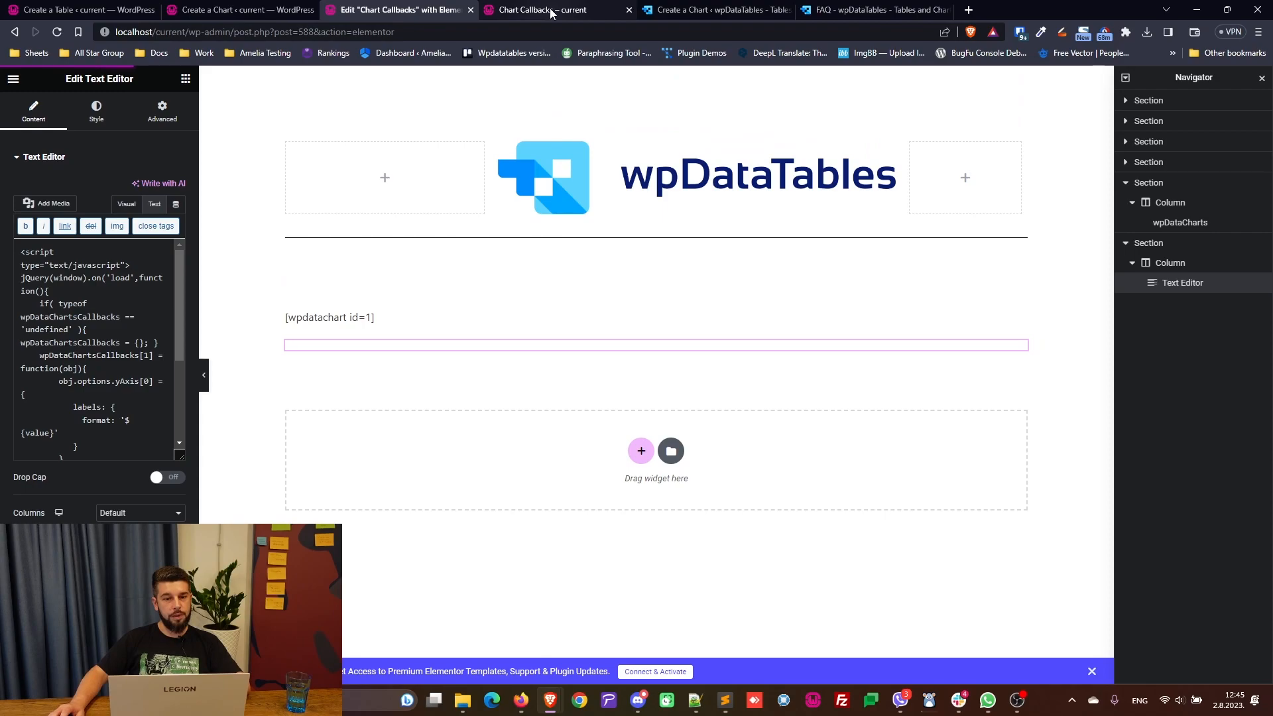
Verify the page preview shows $ and % axis labels, cross-checking shortcode id and table
click(539, 10)
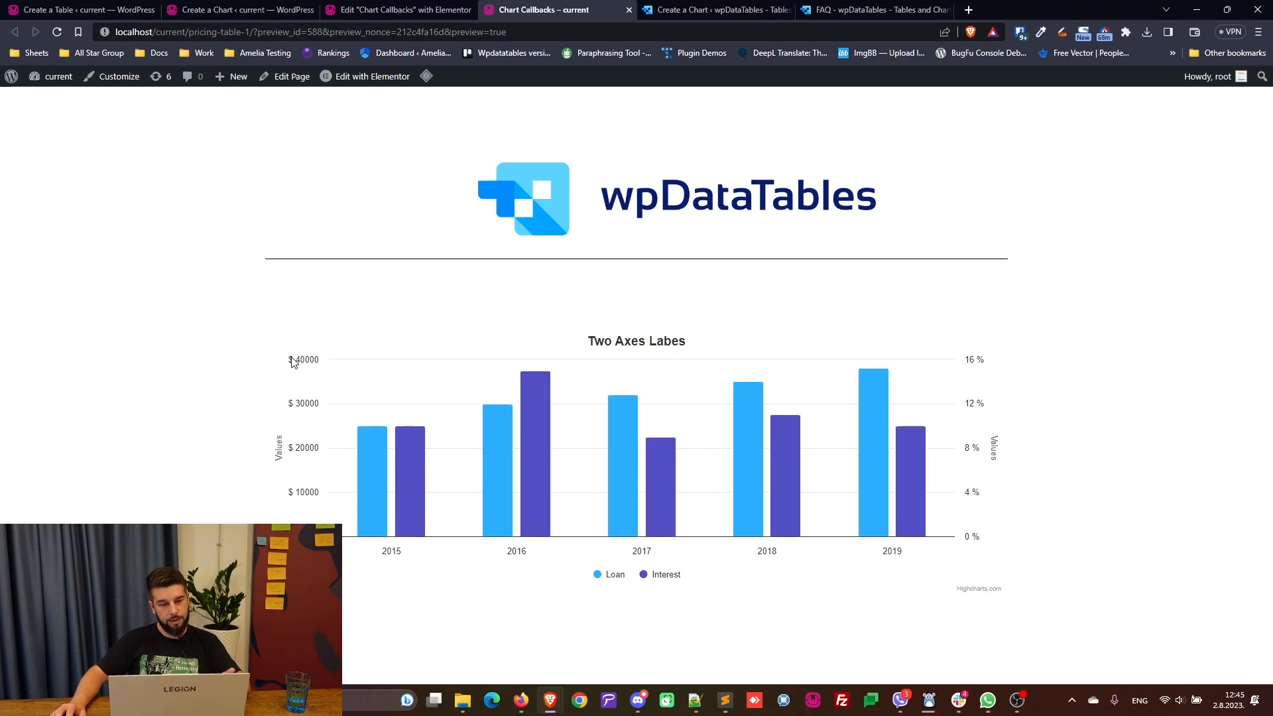
mouse_move(296, 427)
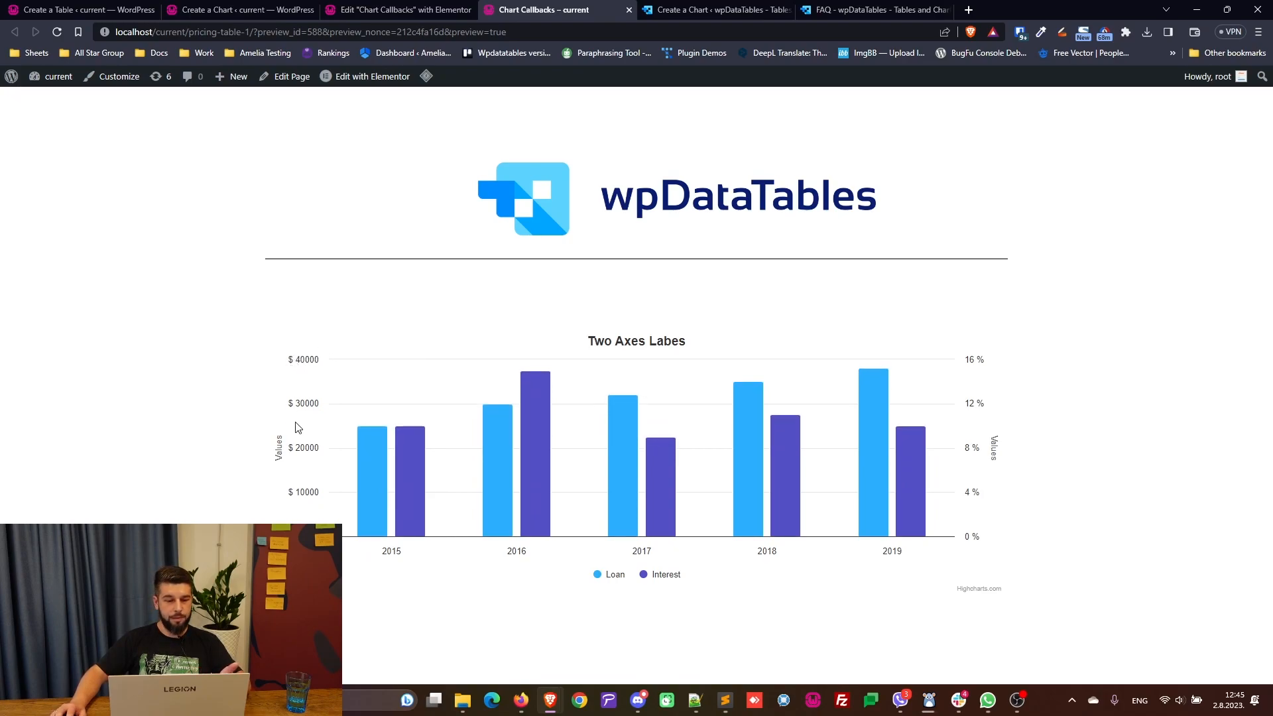
mouse_move(747, 390)
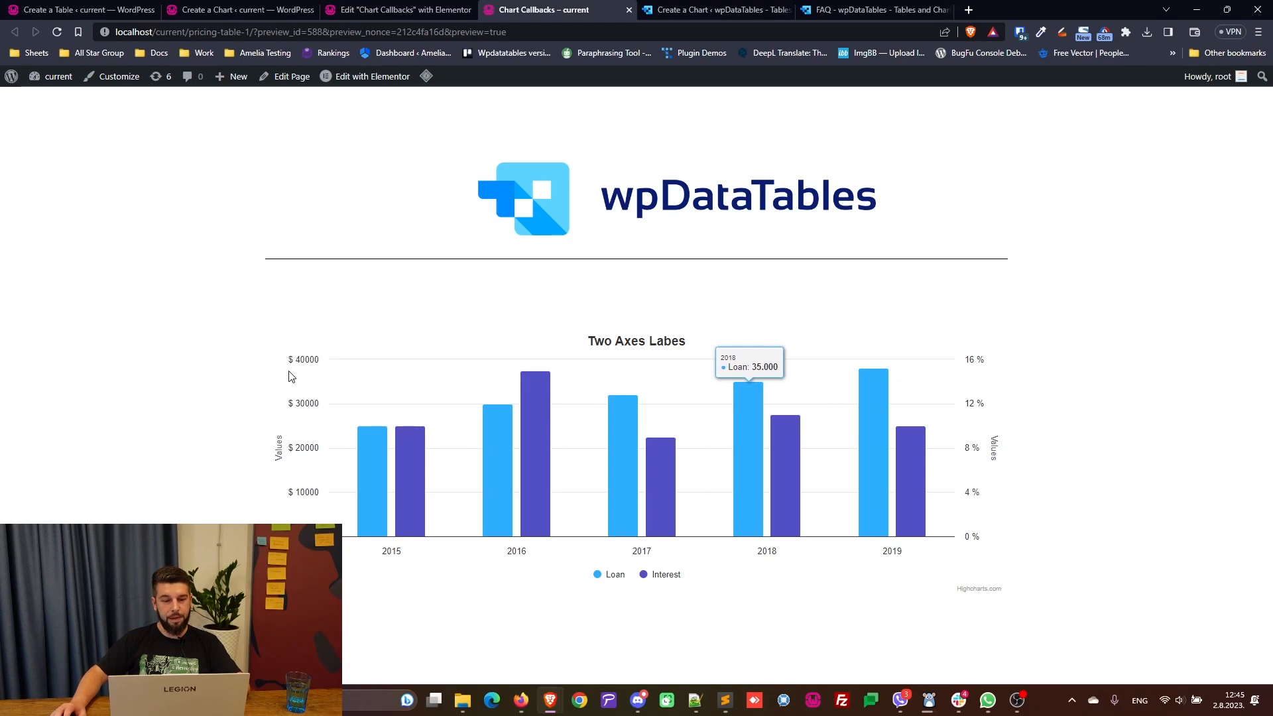
mouse_move(290, 372)
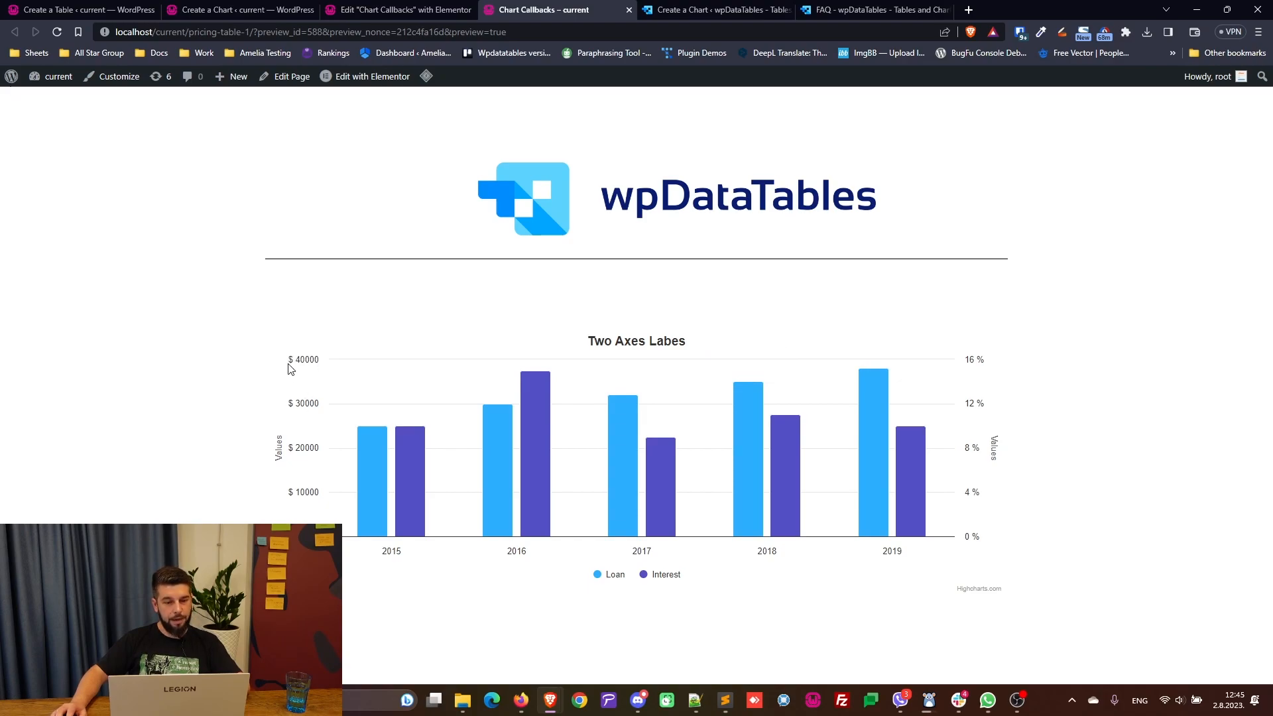
click(240, 10)
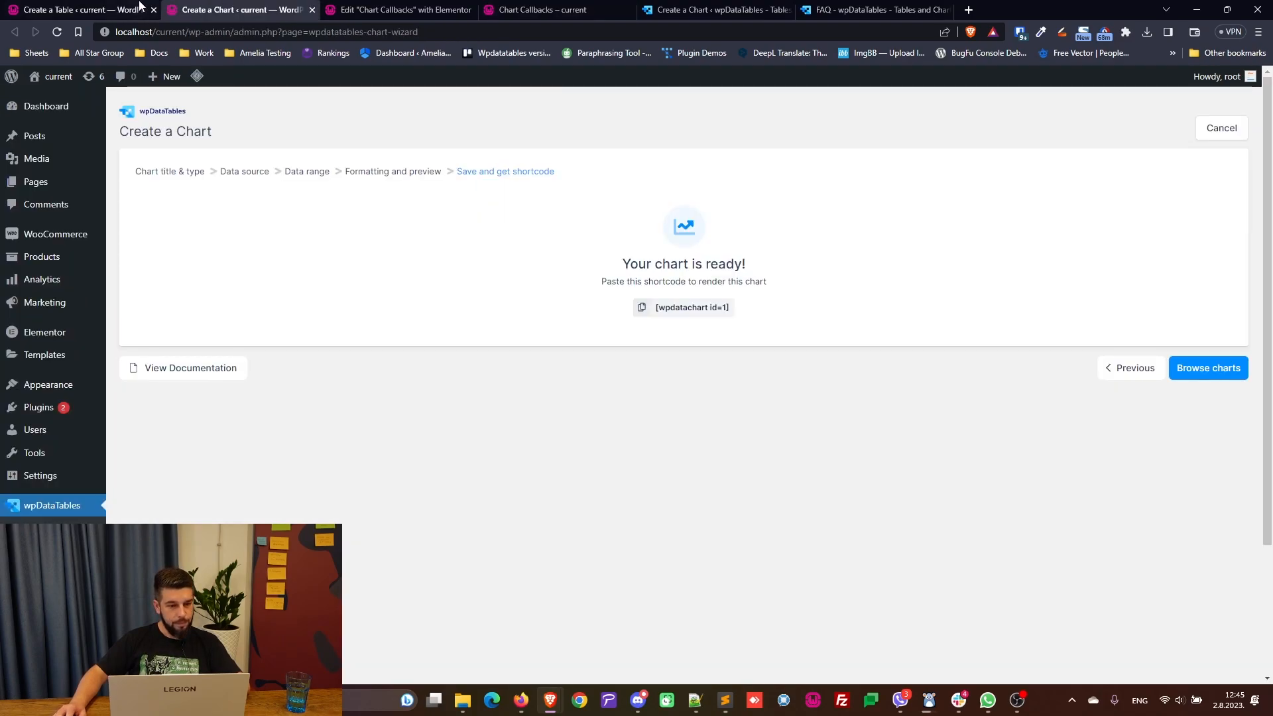
click(77, 10)
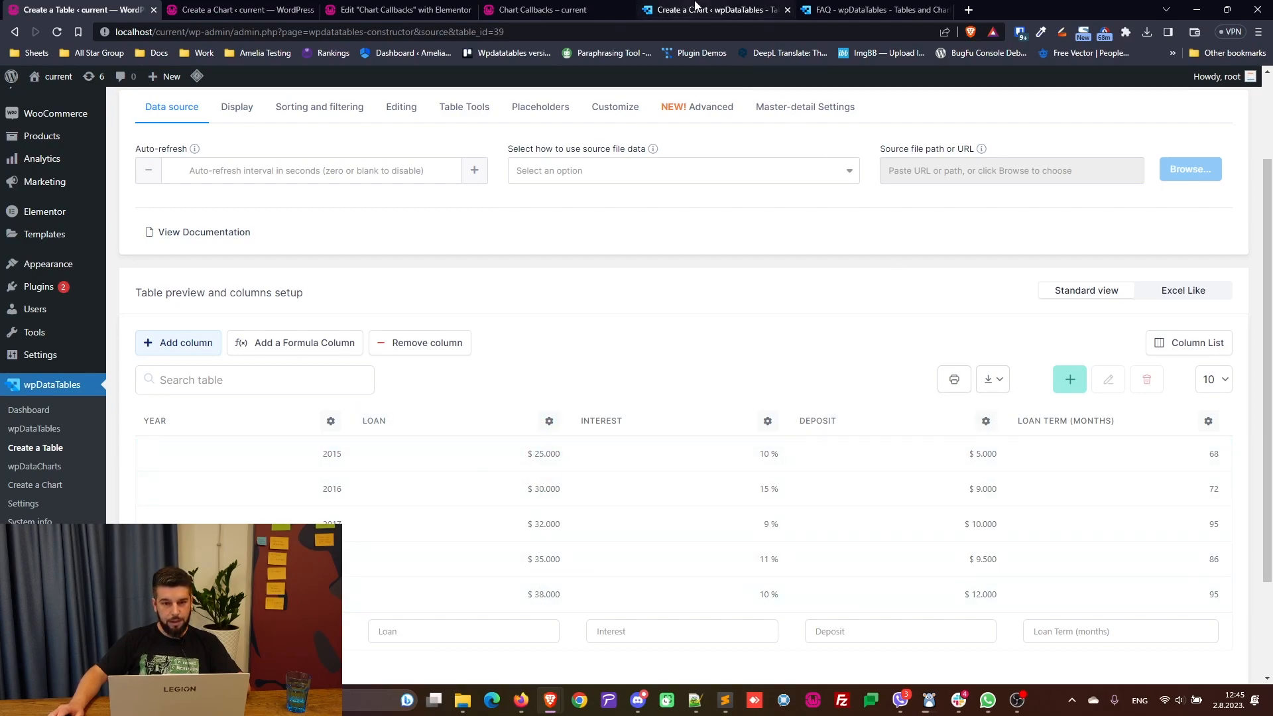
click(535, 10)
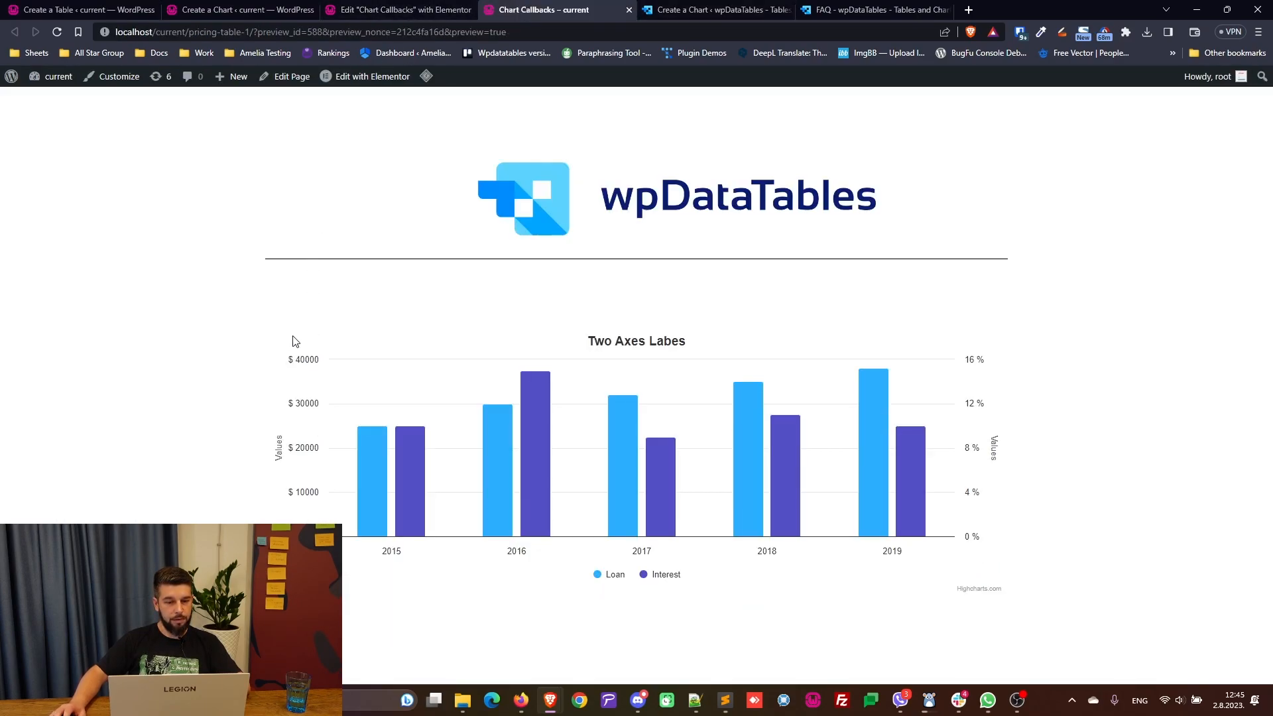
mouse_move(532, 388)
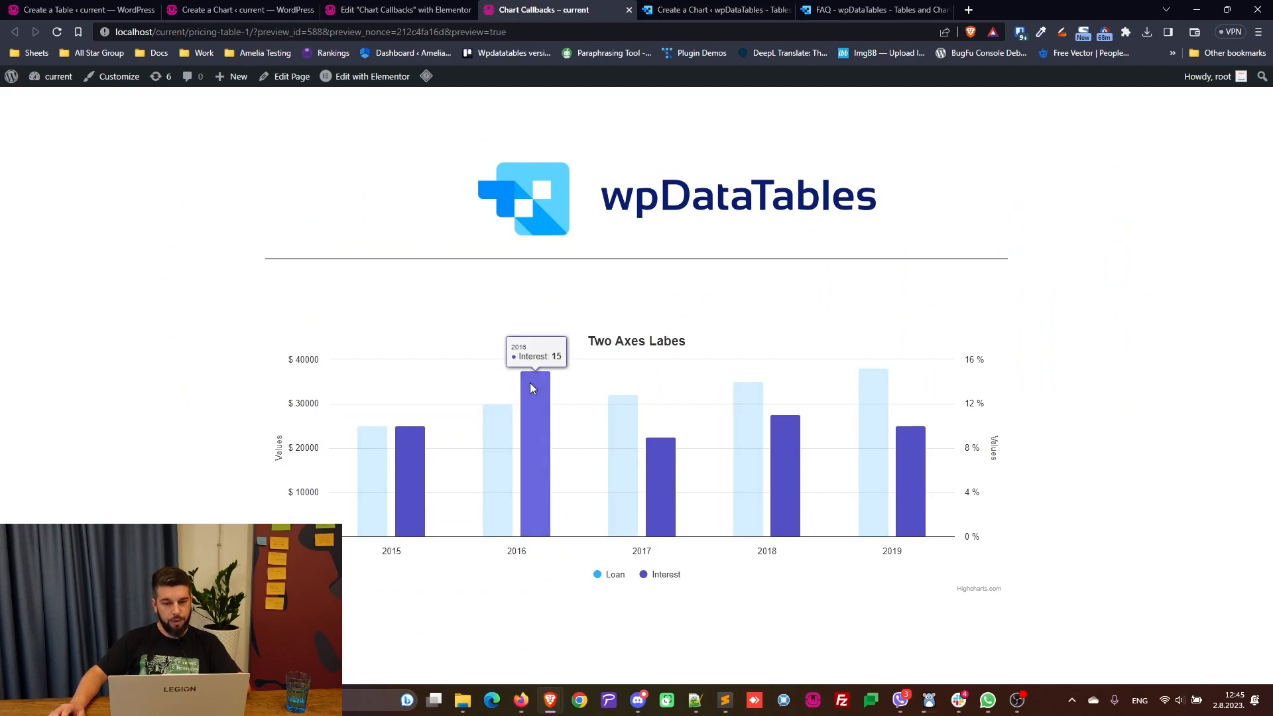
mouse_move(499, 426)
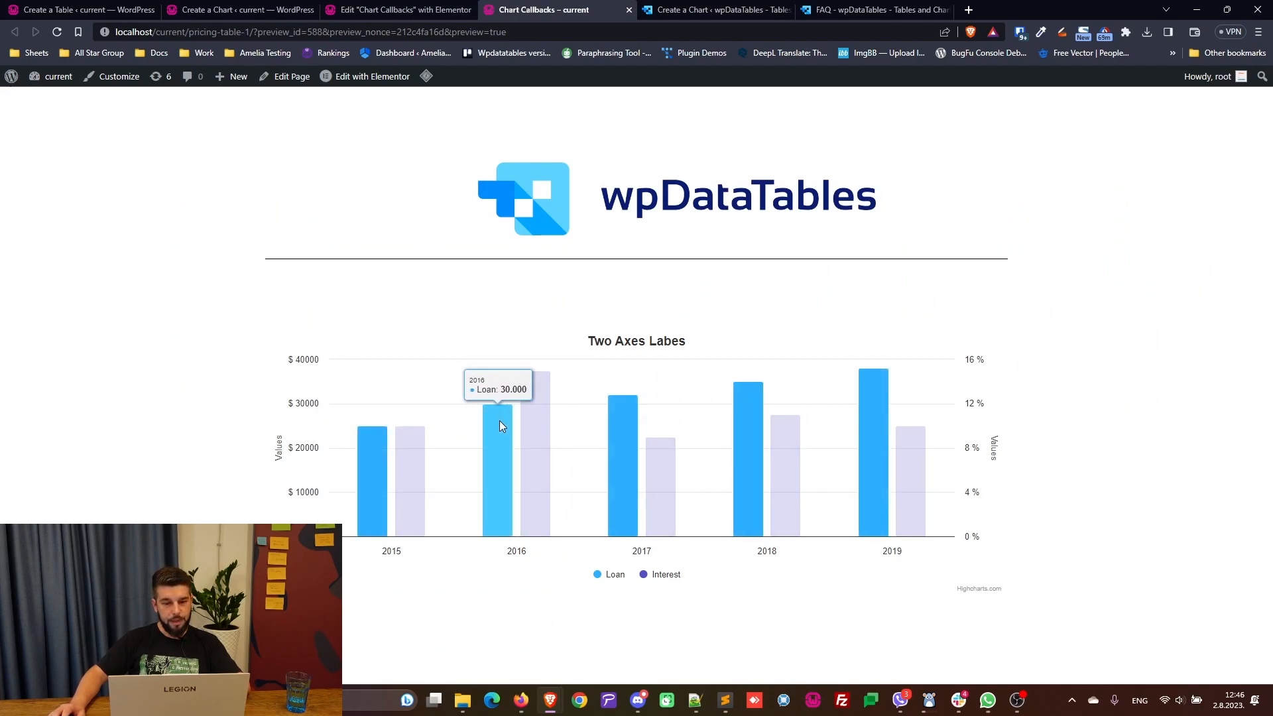
mouse_move(531, 388)
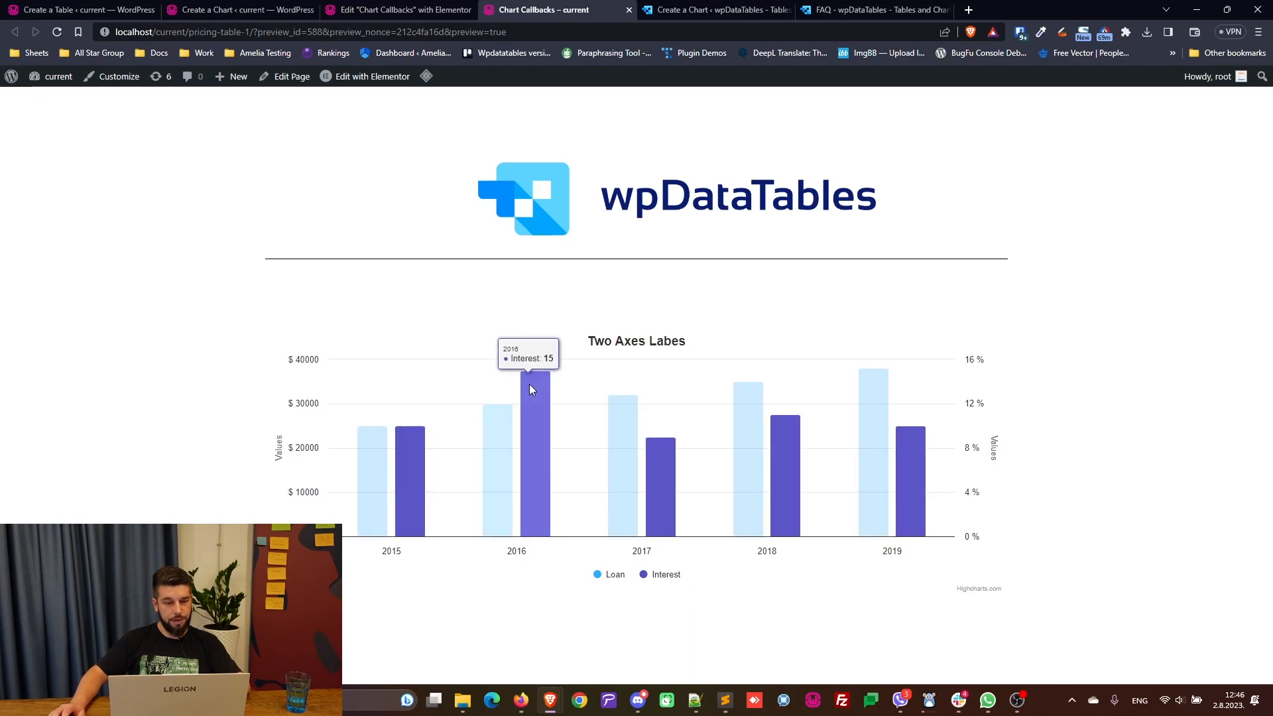
mouse_move(887, 392)
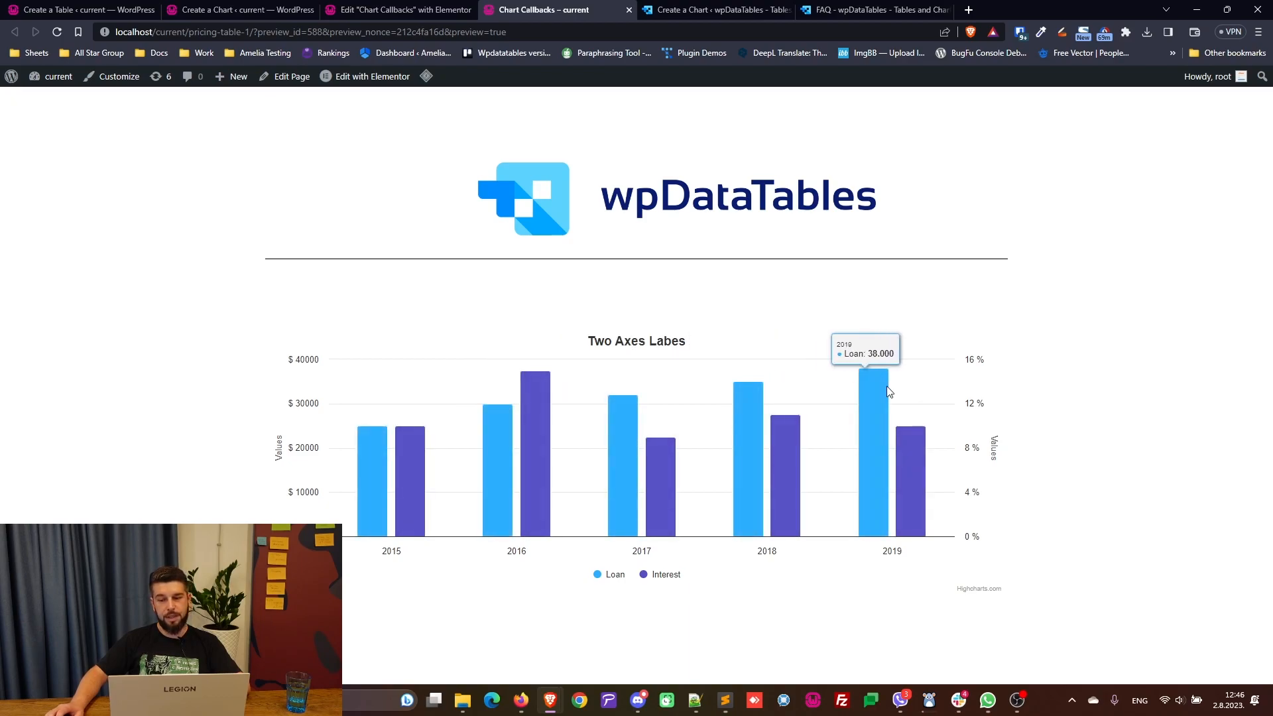
mouse_move(915, 452)
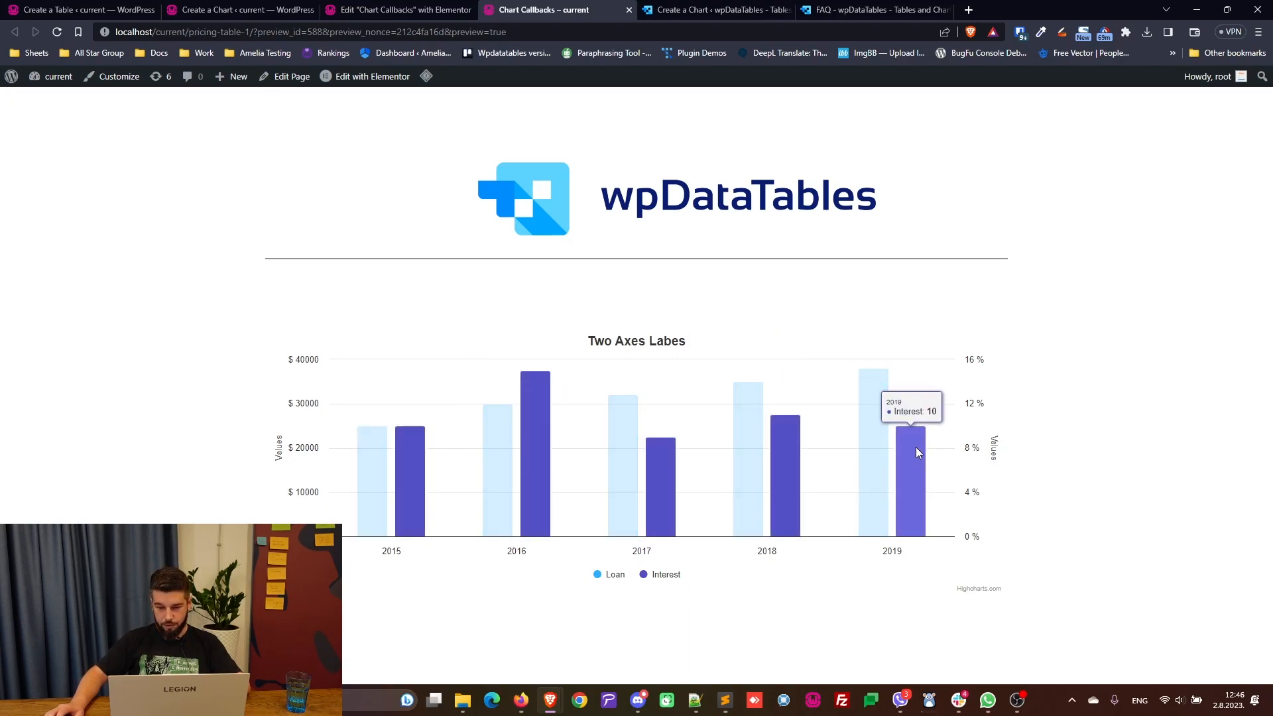